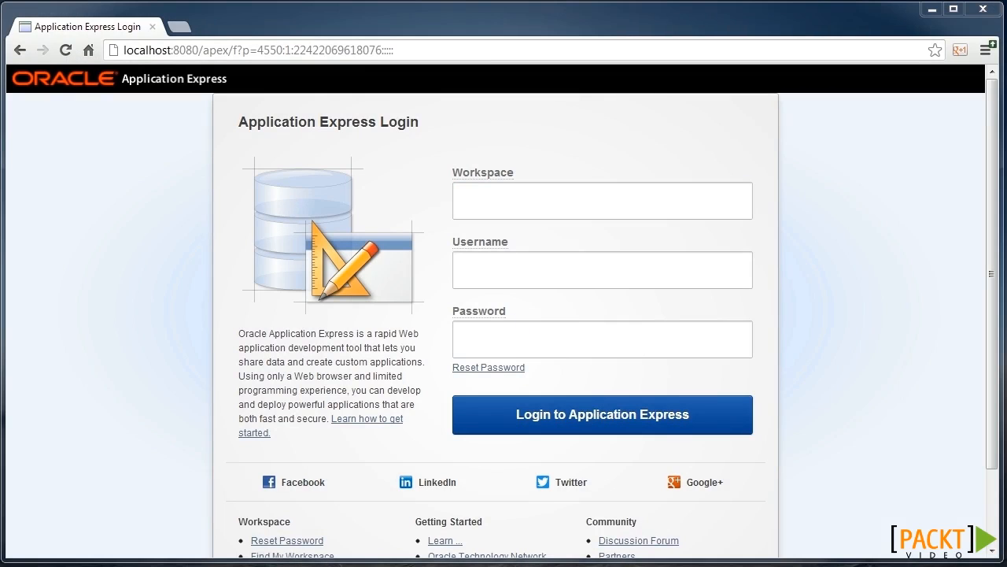
Log in to the internal workspace as admin with the password.
{"action": "left_click", "coordinate": [602, 200]}
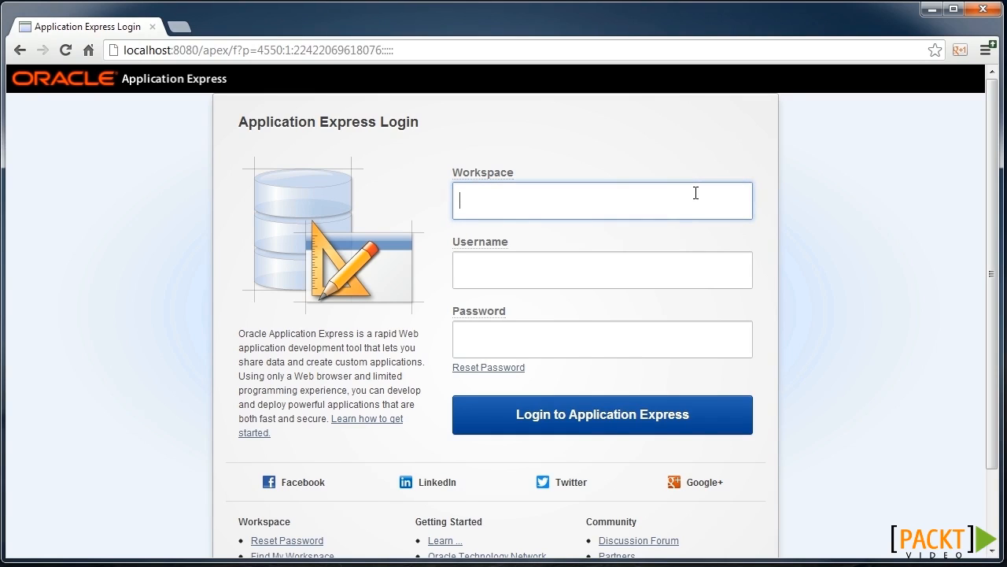
{"action": "type", "text": "internal"}
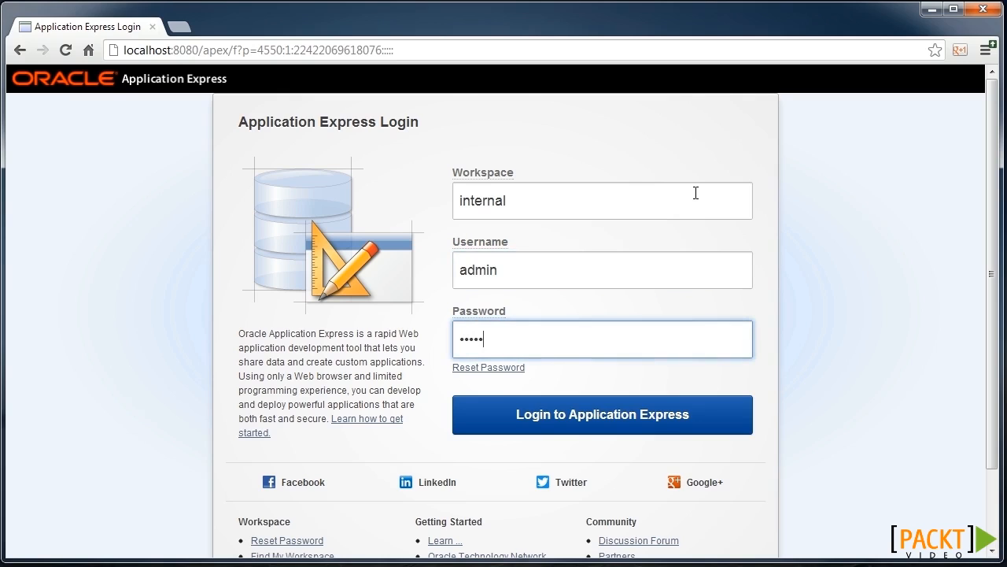
{"action": "type", "text": "•"}
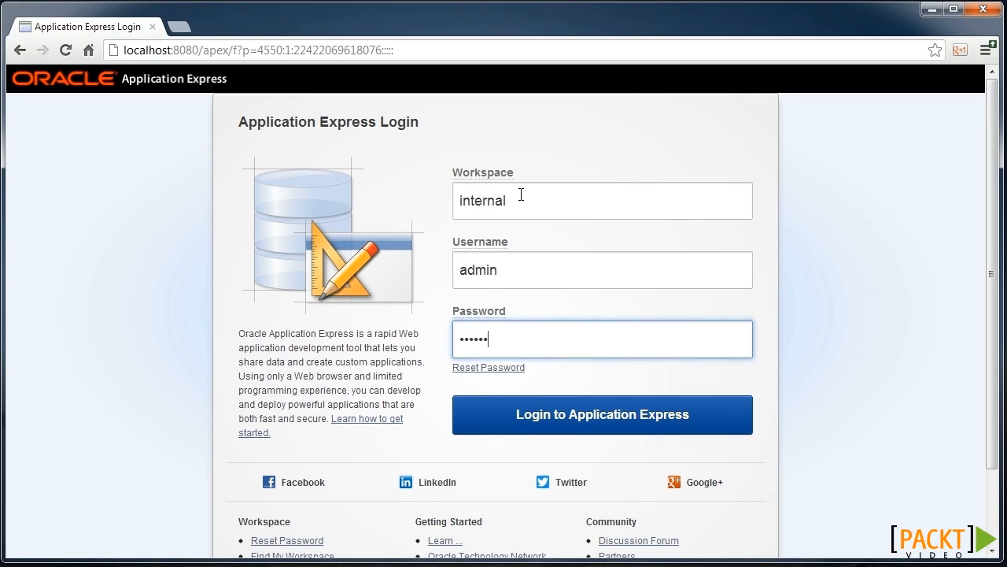
{"action": "left_click", "coordinate": [602, 414]}
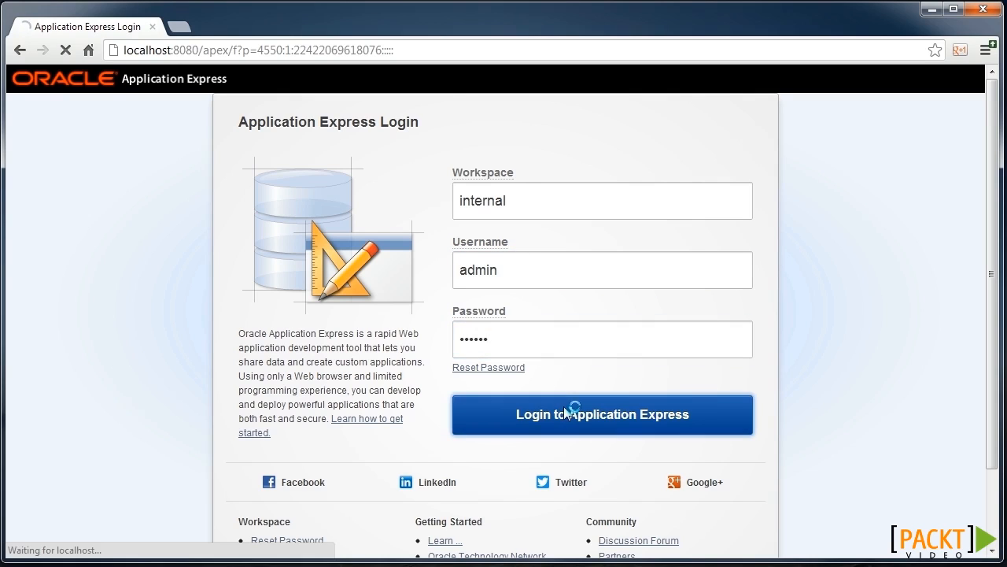
{"action": "left_click", "coordinate": [602, 414]}
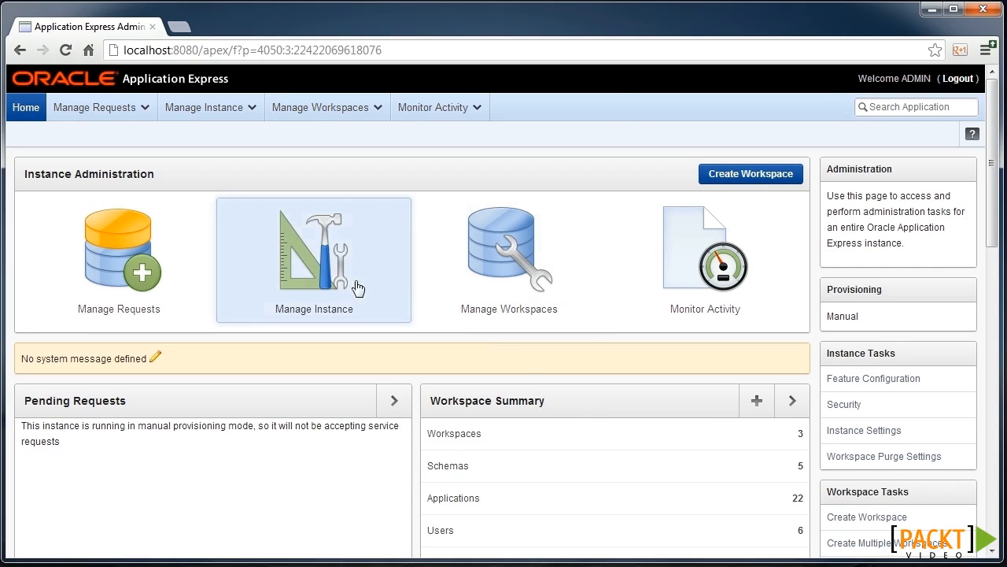
Start creating workspace packt_new, then rename it packt_new2 after the duplicate-name error.
{"action": "left_click", "coordinate": [510, 247]}
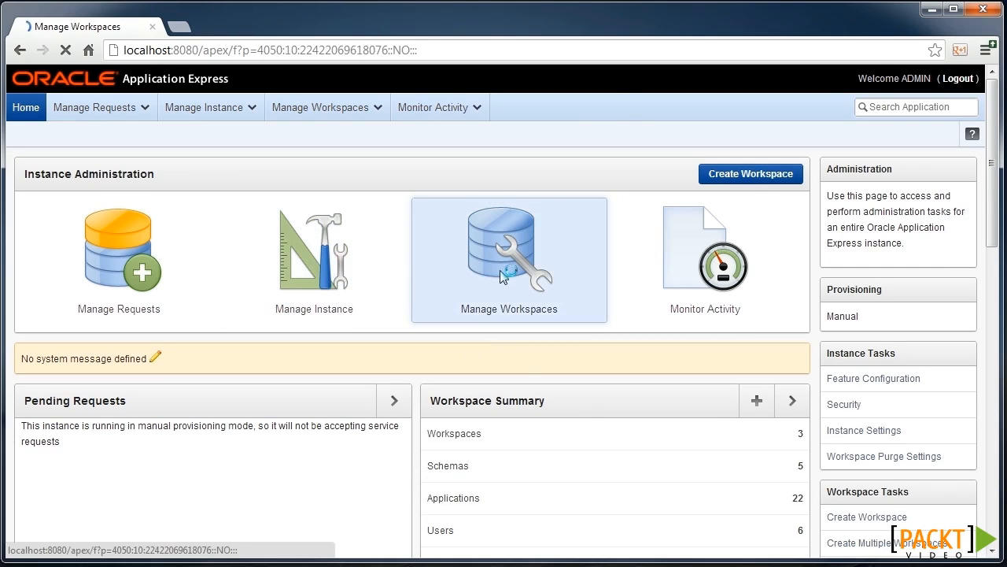
{"action": "left_click", "coordinate": [509, 248]}
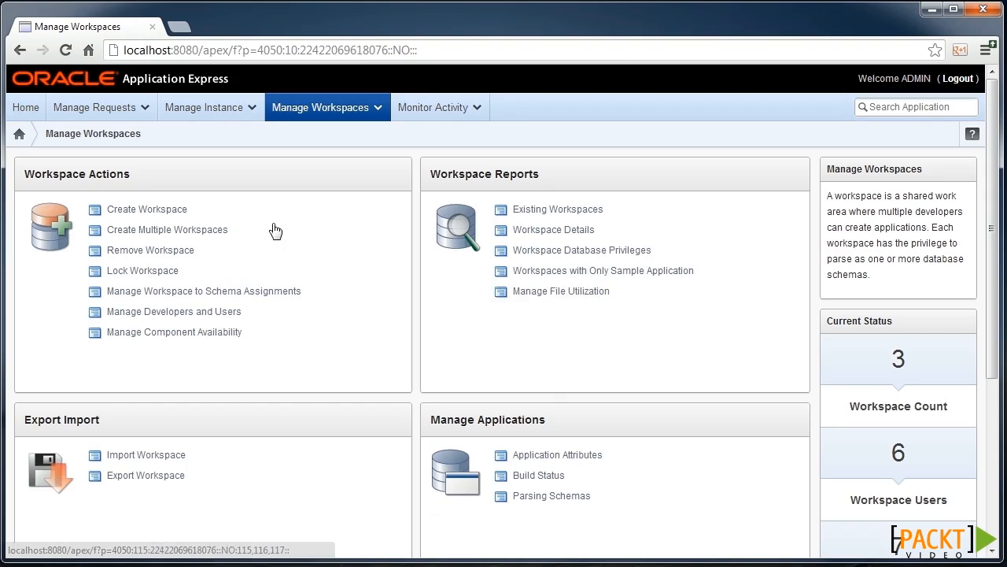
{"action": "mouse_move", "coordinate": [148, 209]}
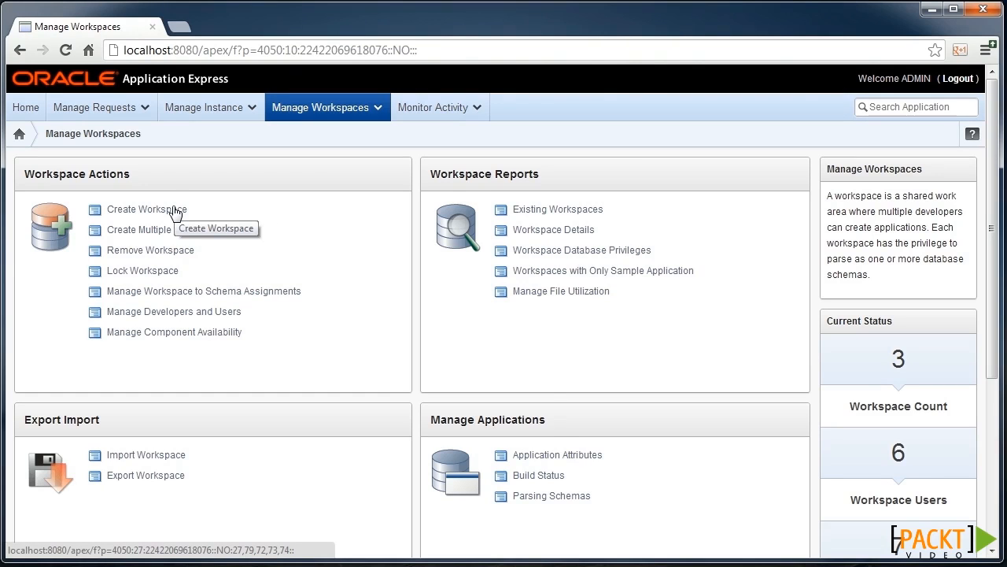
{"action": "left_click", "coordinate": [147, 210]}
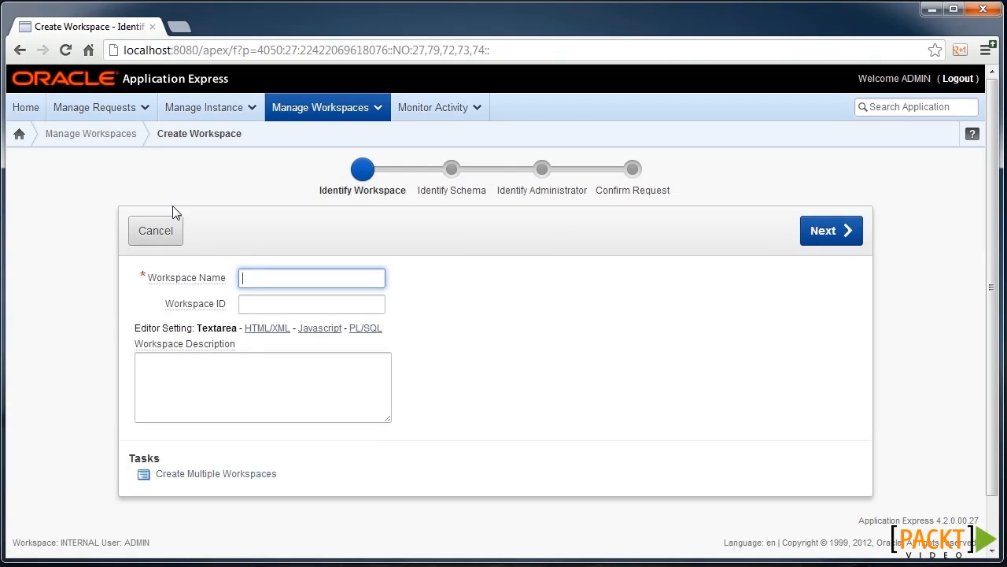
{"action": "type", "text": "packt_"}
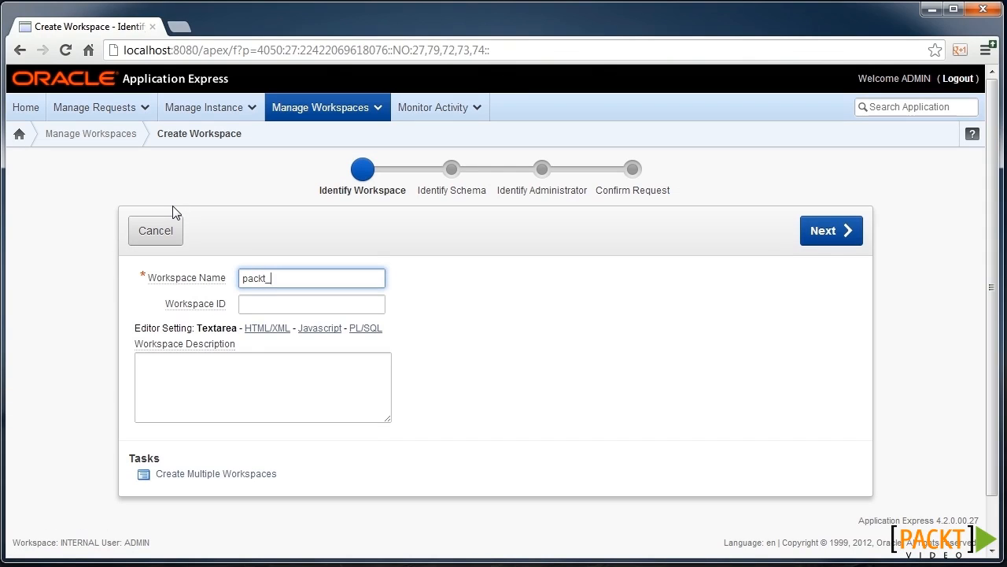
{"action": "type", "text": "new"}
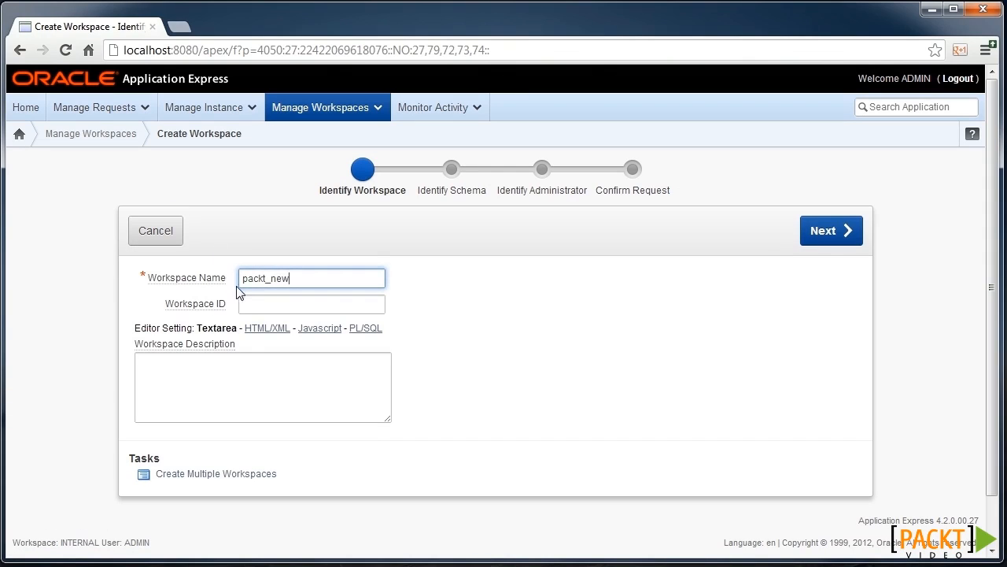
{"action": "mouse_move", "coordinate": [387, 303]}
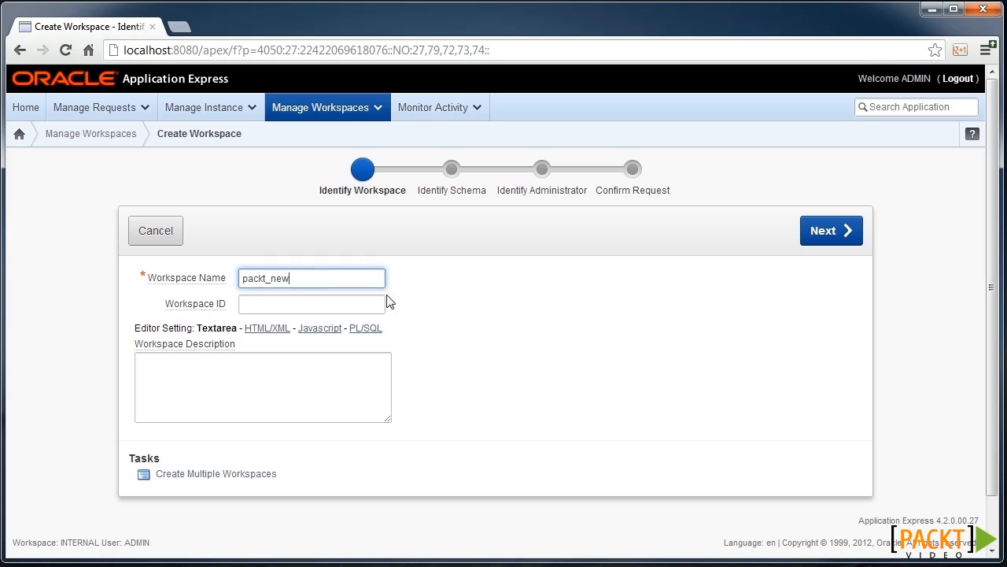
{"action": "mouse_move", "coordinate": [541, 294]}
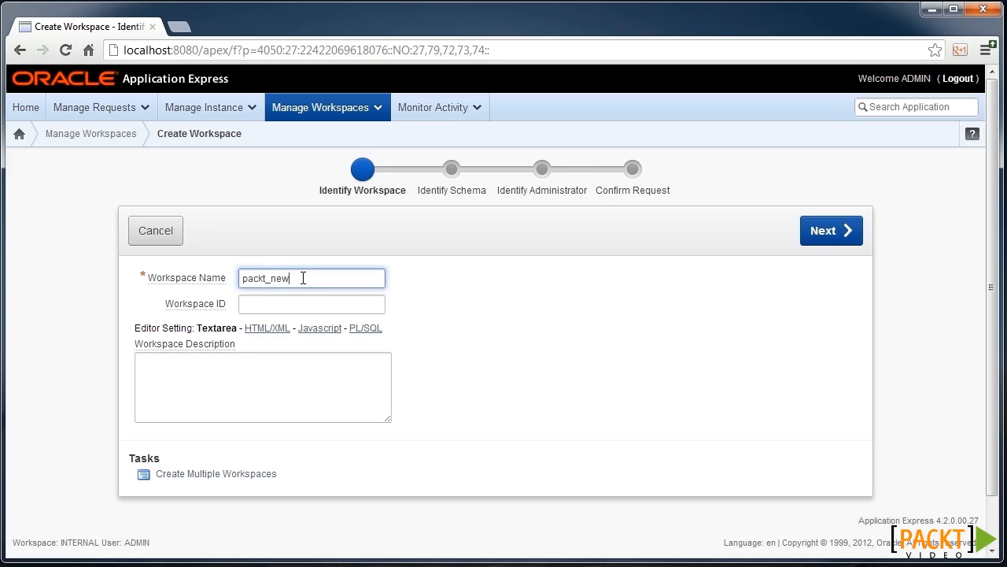
{"action": "left_click", "coordinate": [831, 229]}
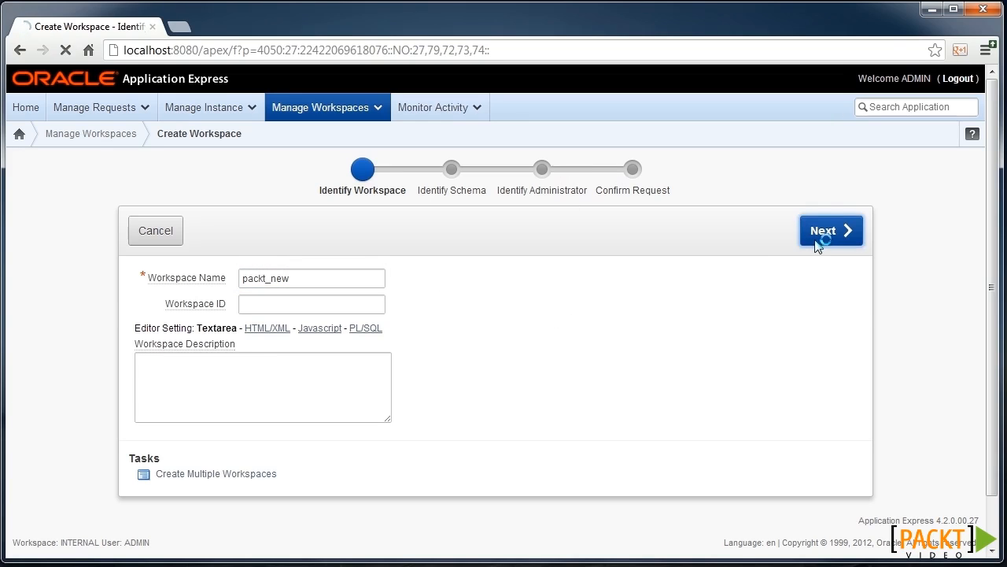
{"action": "left_click", "coordinate": [831, 231]}
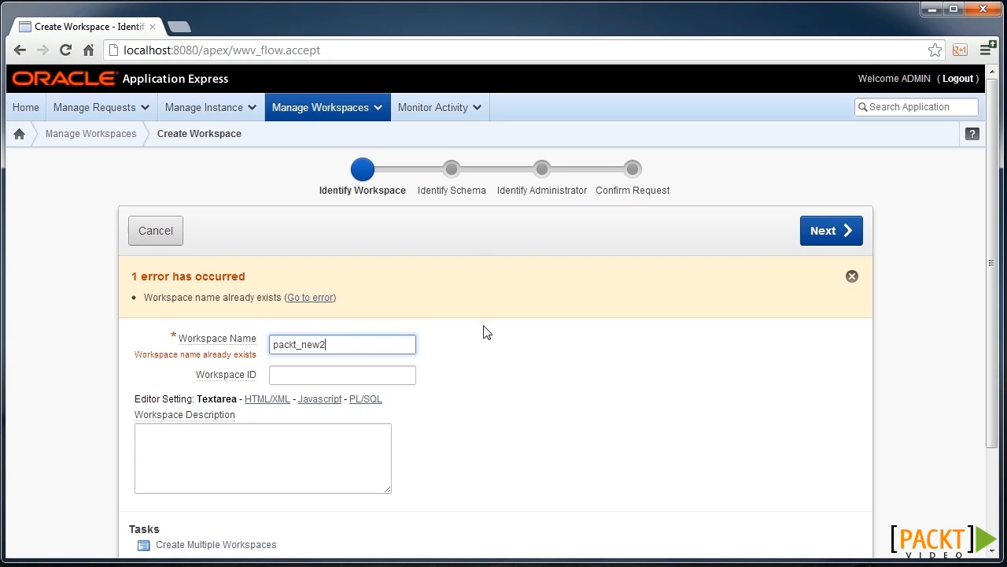
Set the workspace to reuse the existing PACKT_NEW schema.
{"action": "left_click", "coordinate": [831, 230]}
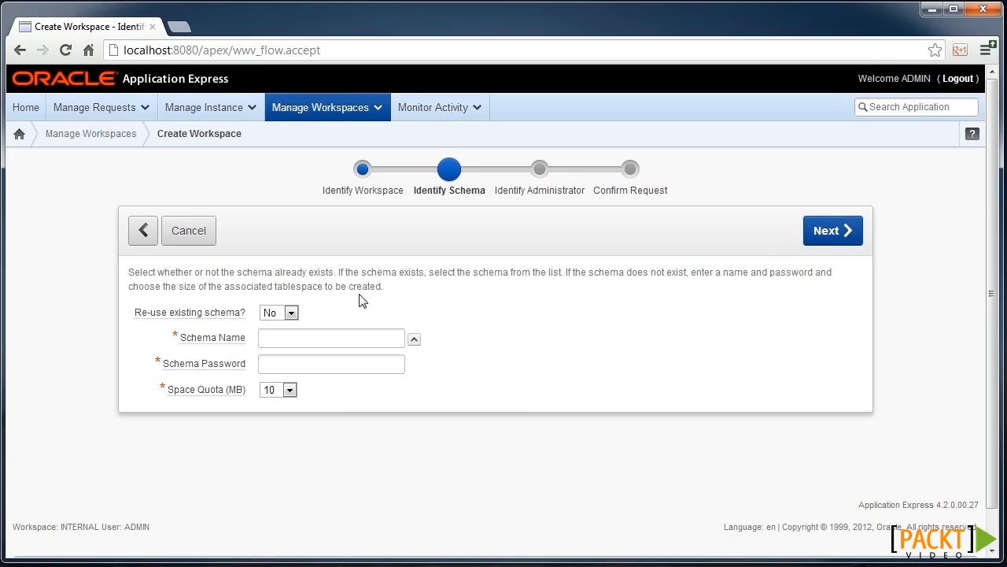
{"action": "left_click", "coordinate": [290, 312]}
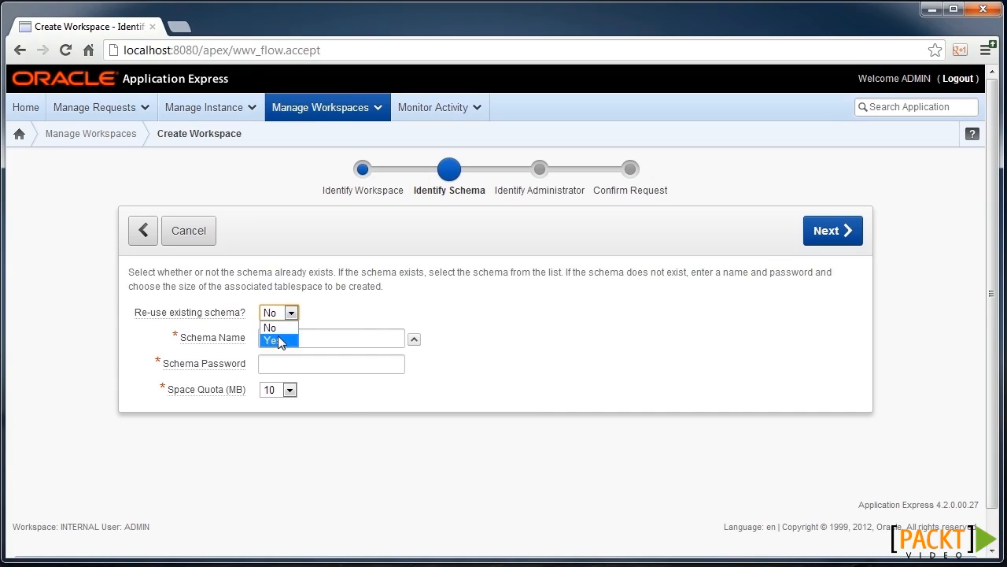
{"action": "left_click", "coordinate": [277, 340]}
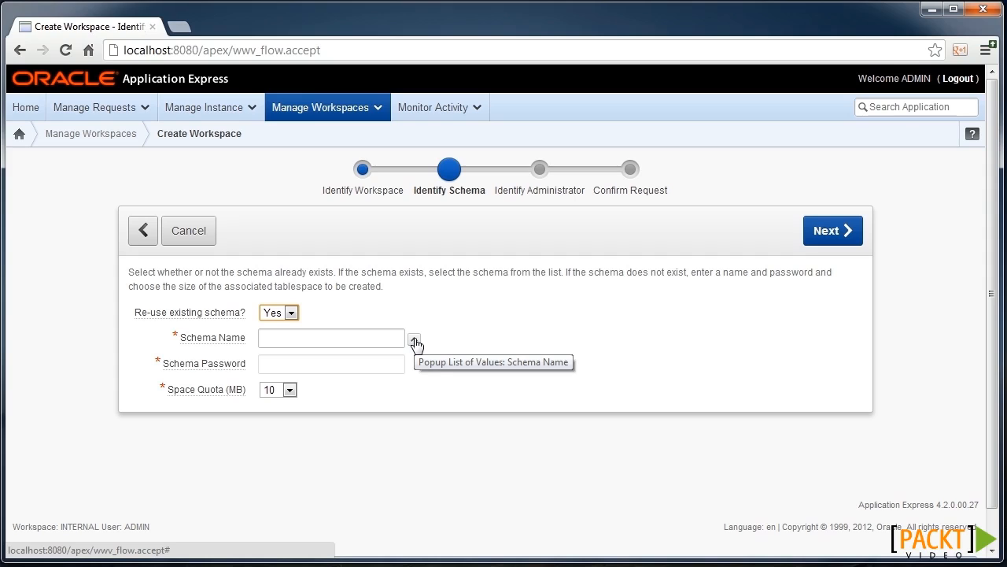
{"action": "left_click", "coordinate": [414, 339]}
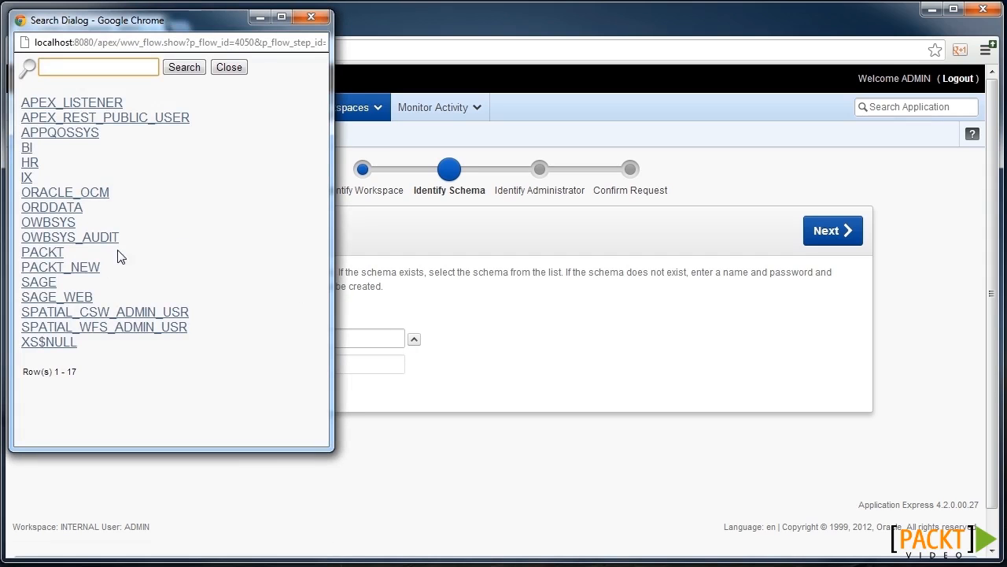
{"action": "left_click", "coordinate": [60, 266]}
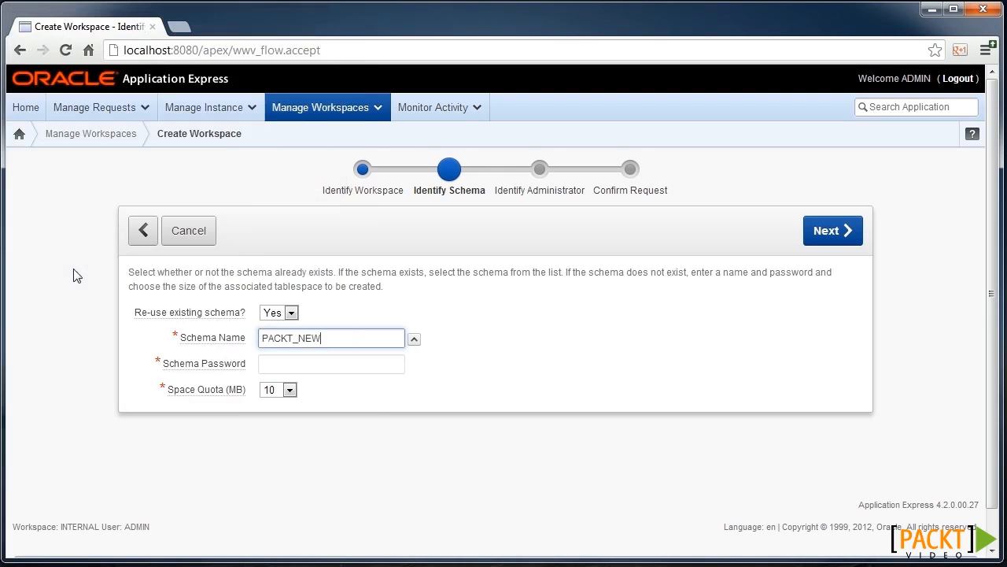
{"action": "mouse_move", "coordinate": [424, 352]}
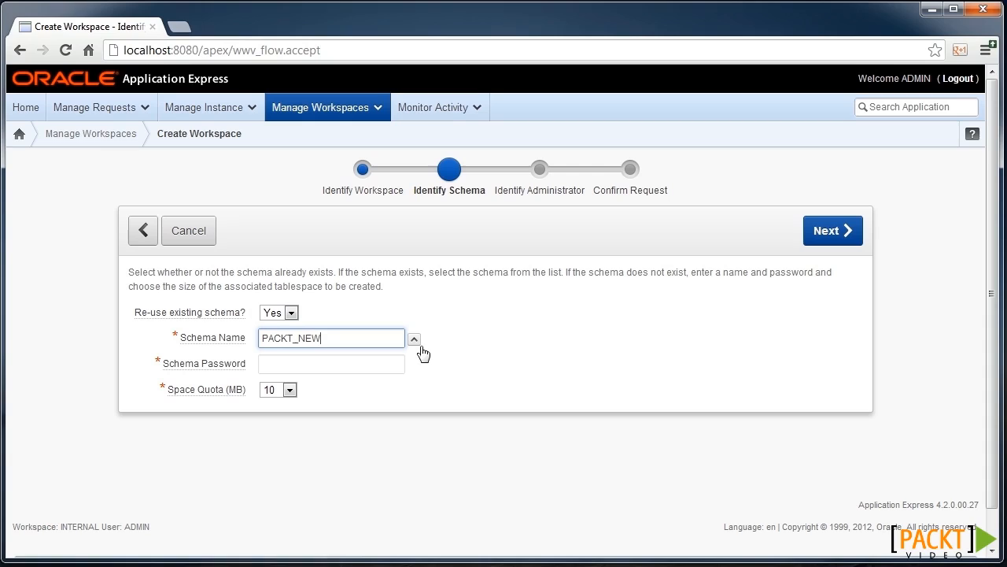
{"action": "left_click", "coordinate": [832, 230]}
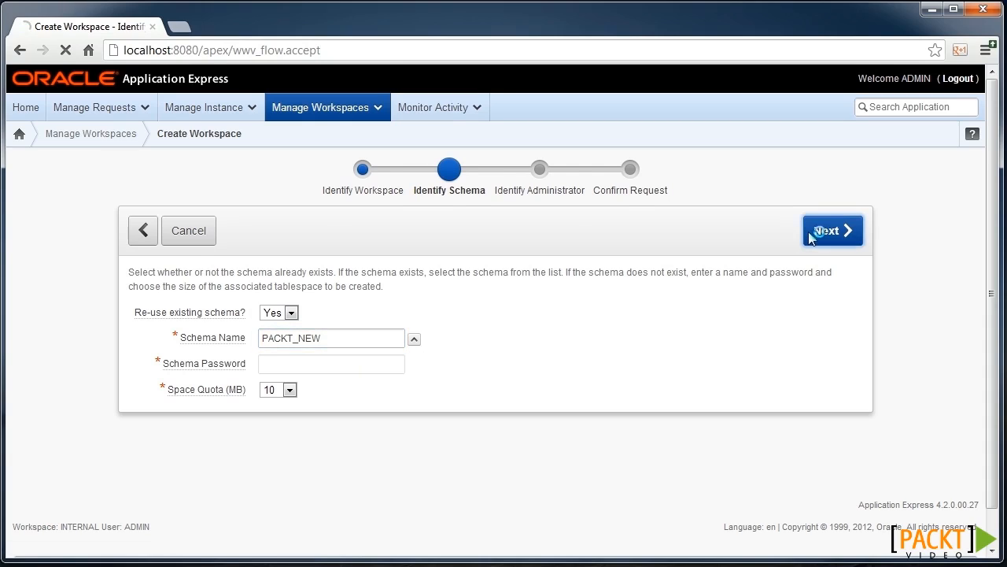
Give the ADMIN administrator a password and email address, then review the request.
{"action": "left_click", "coordinate": [831, 230]}
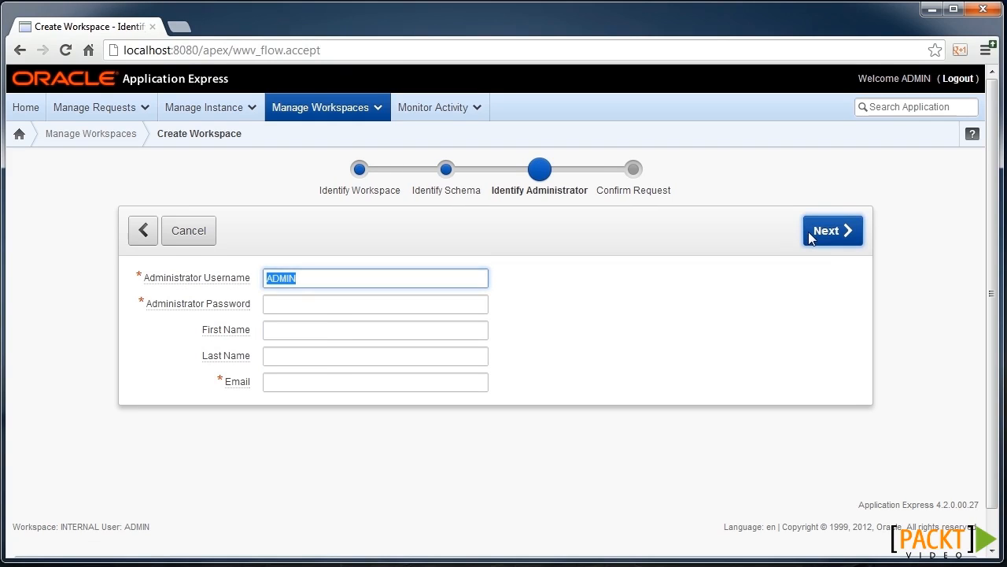
{"action": "left_click", "coordinate": [375, 303]}
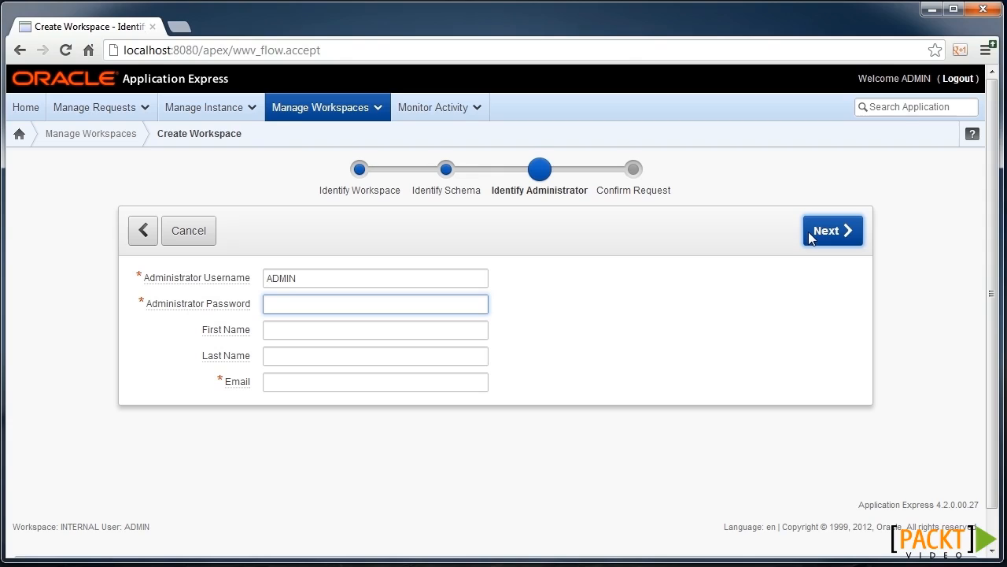
{"action": "left_click", "coordinate": [375, 304]}
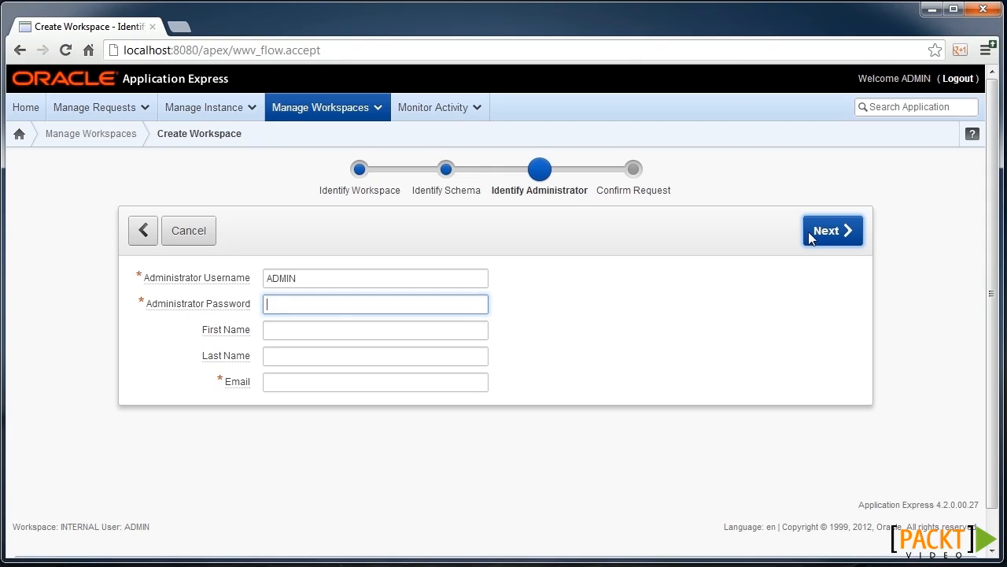
{"action": "type", "text": "password"}
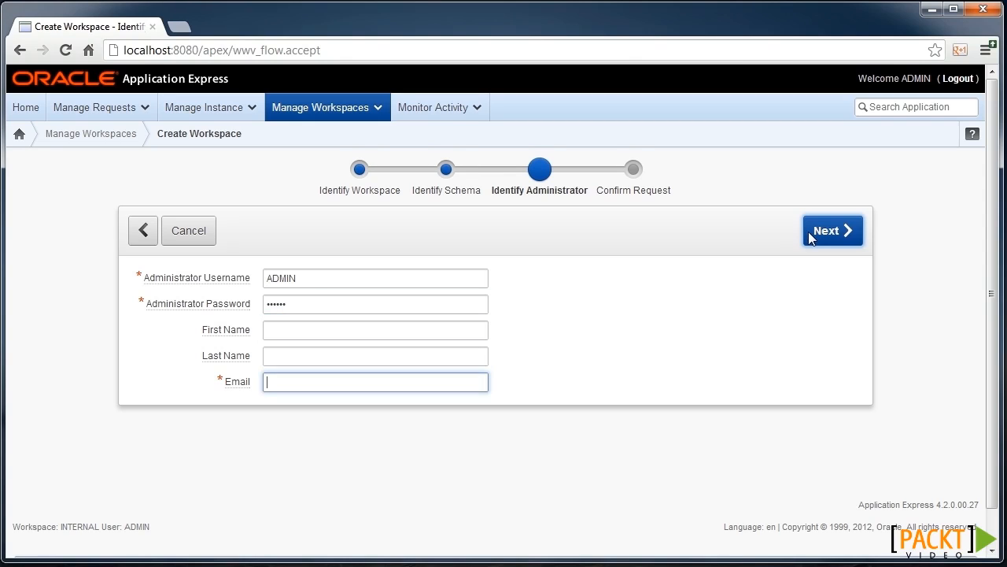
{"action": "type", "text": "username@s"}
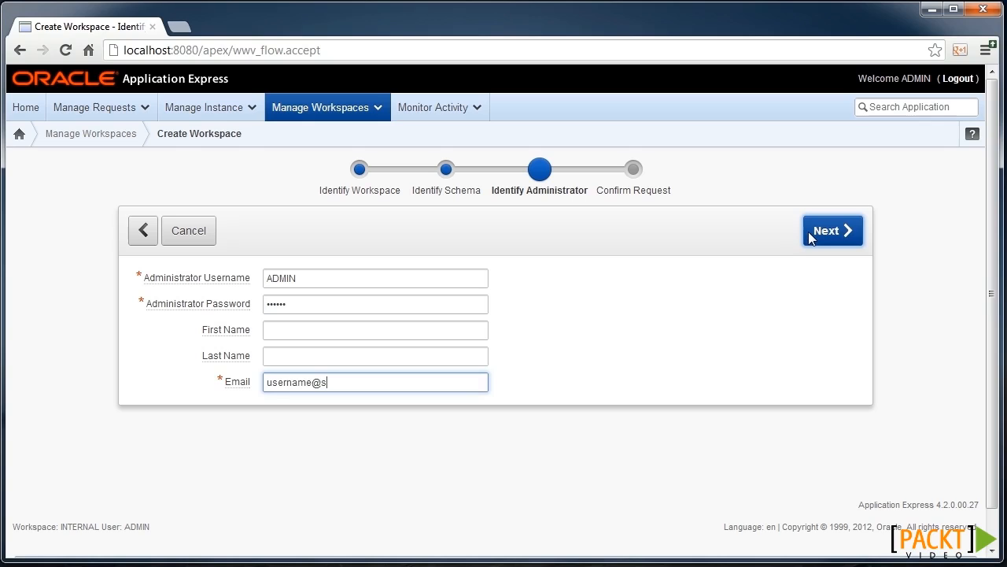
{"action": "type", "text": "example.co"}
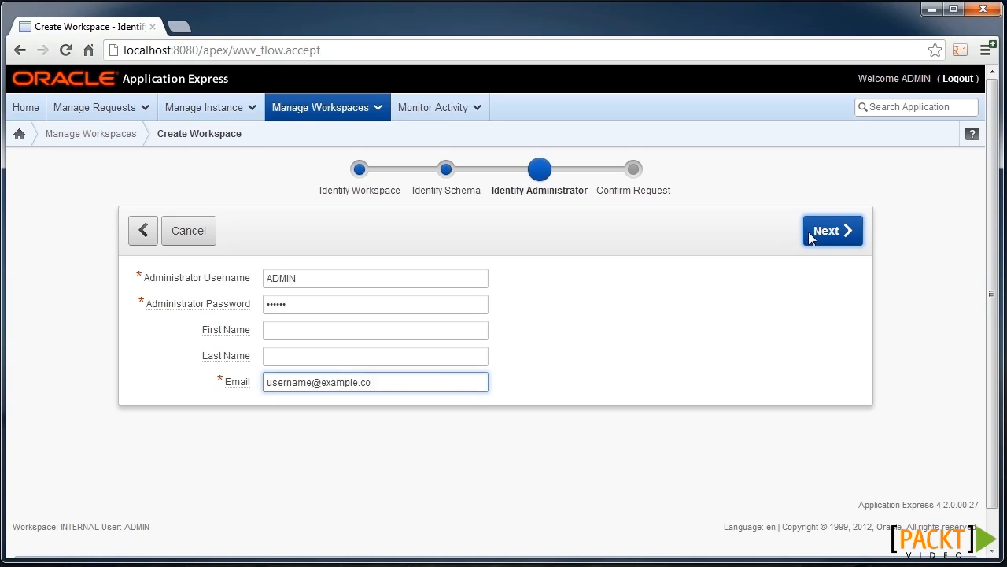
{"action": "left_click", "coordinate": [833, 230]}
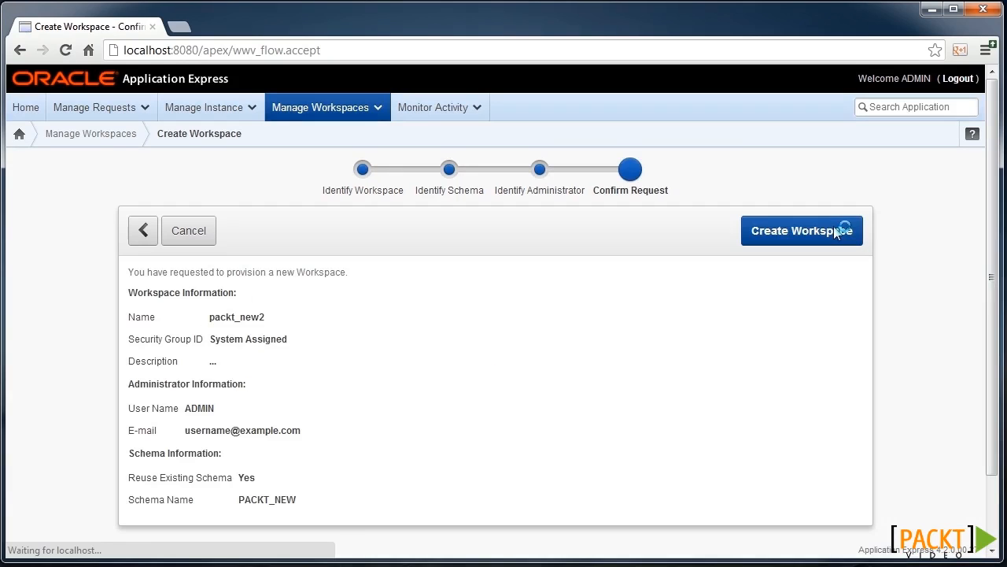
Confirm creation of the packt_new2 workspace.
{"action": "left_click", "coordinate": [801, 230]}
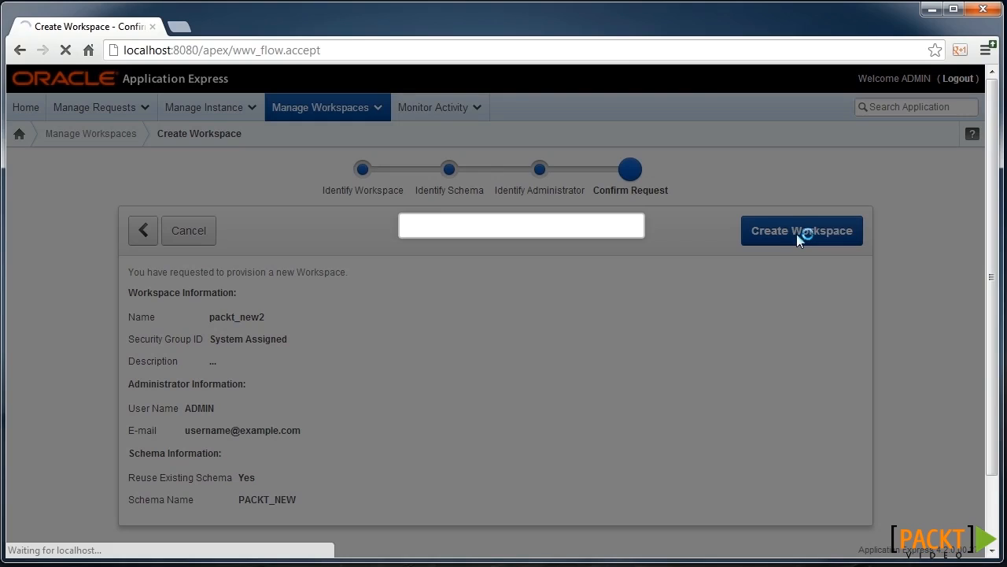
{"action": "left_click", "coordinate": [802, 230]}
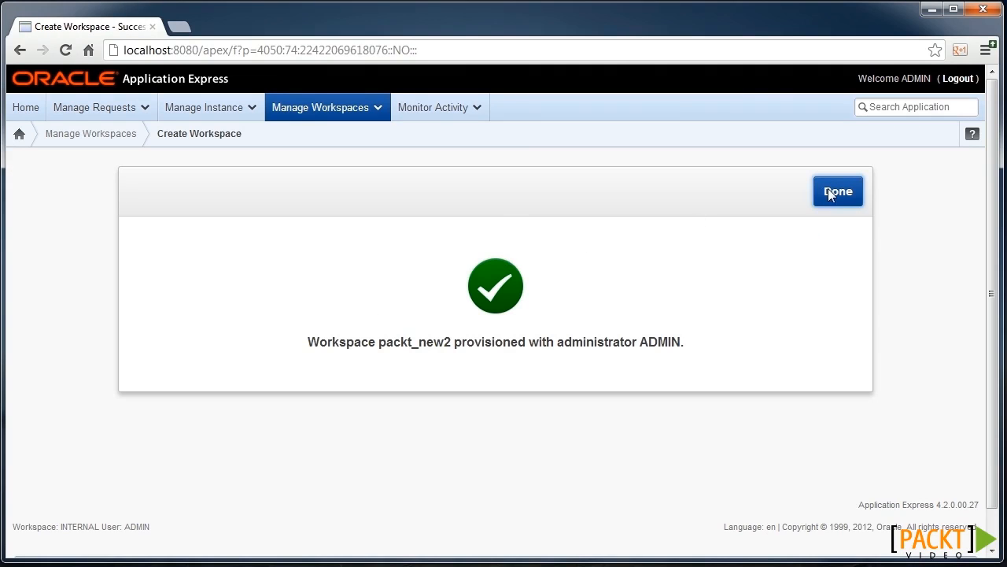
{"action": "left_click", "coordinate": [837, 192]}
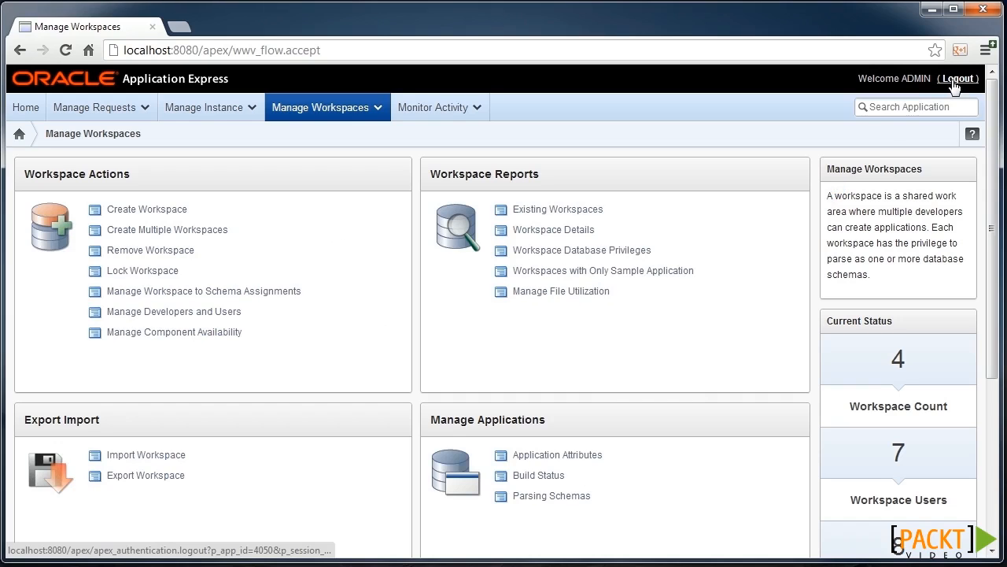
Log out of instance administration and return to the login page.
{"action": "left_click", "coordinate": [958, 78]}
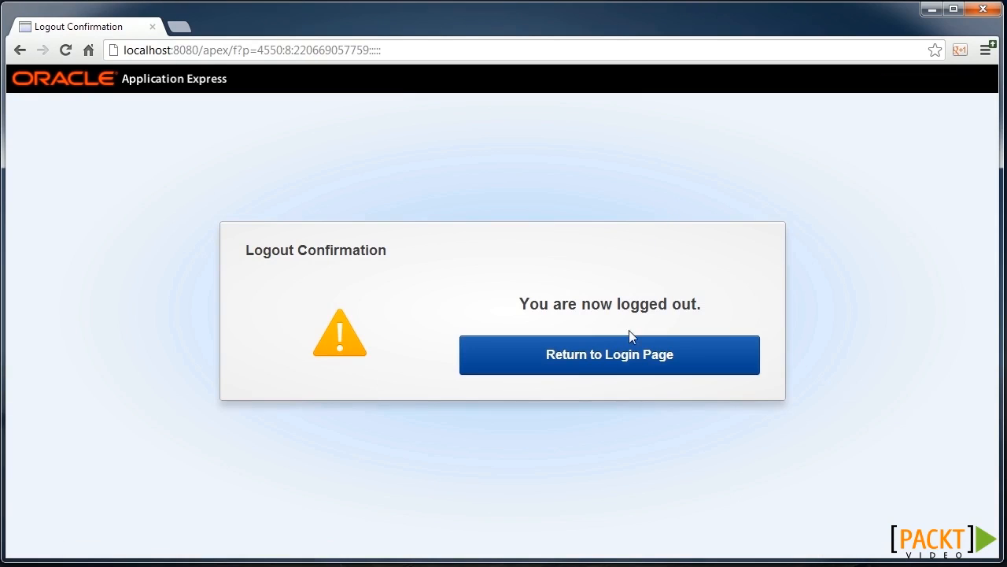
{"action": "left_click", "coordinate": [609, 354]}
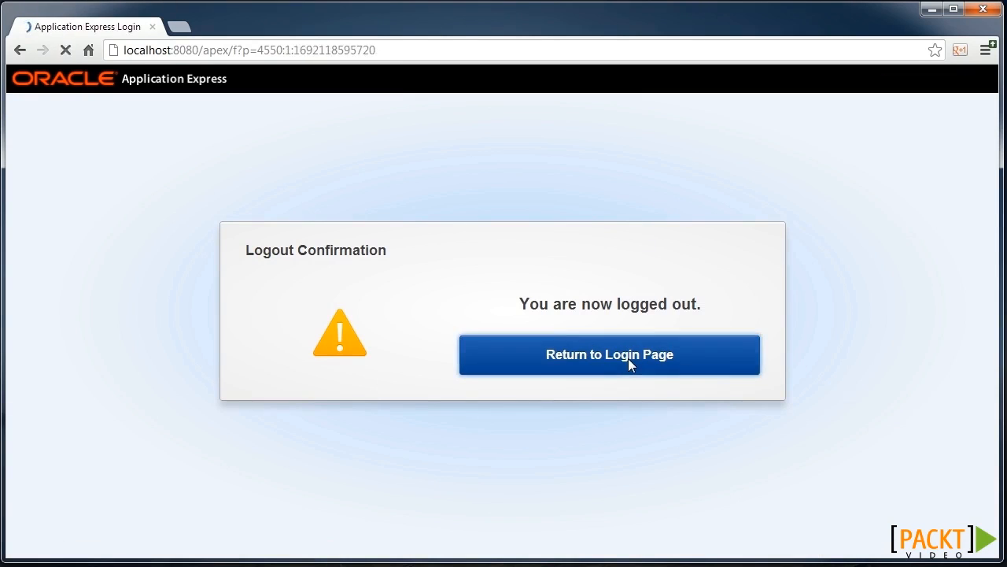
{"action": "left_click", "coordinate": [609, 354]}
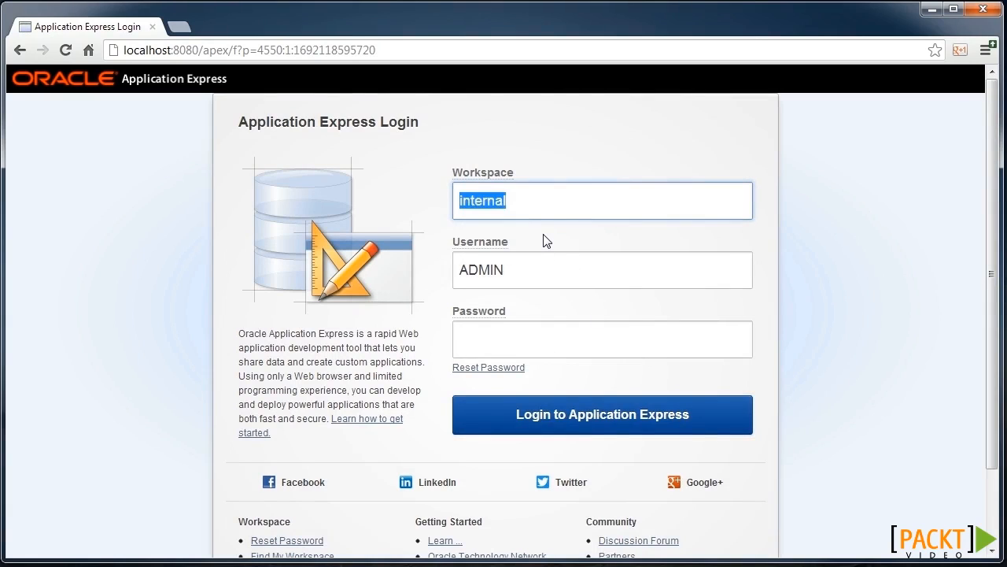
Log in to packt_new2 as ADMIN and set a new account password.
{"action": "type", "text": "packt_new2"}
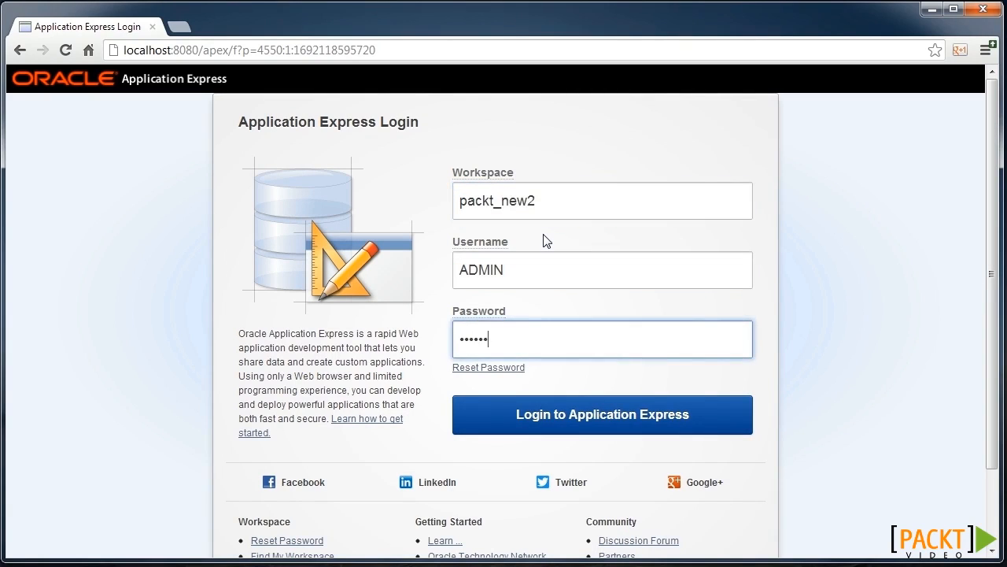
{"action": "left_click", "coordinate": [602, 414]}
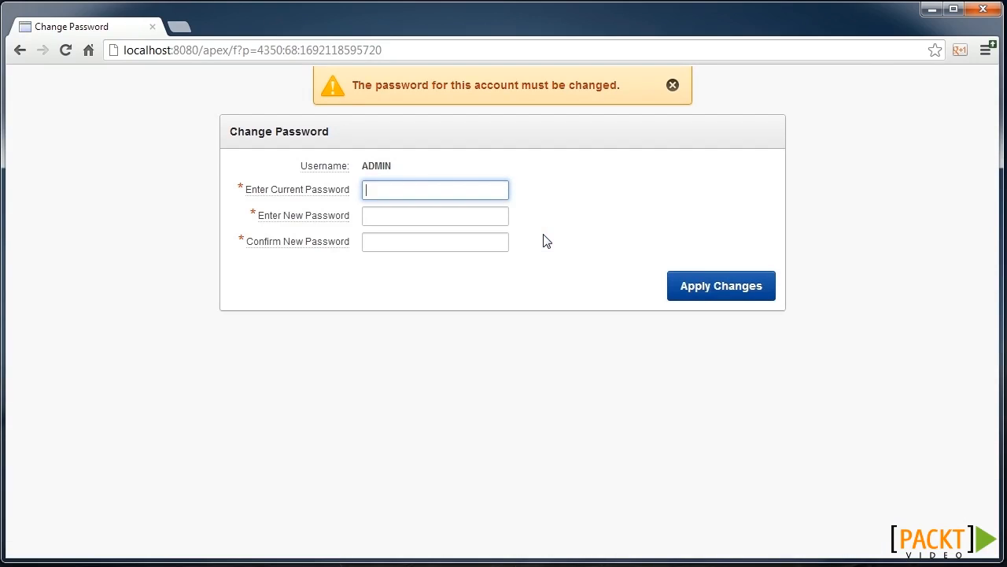
{"action": "type", "text": "•"}
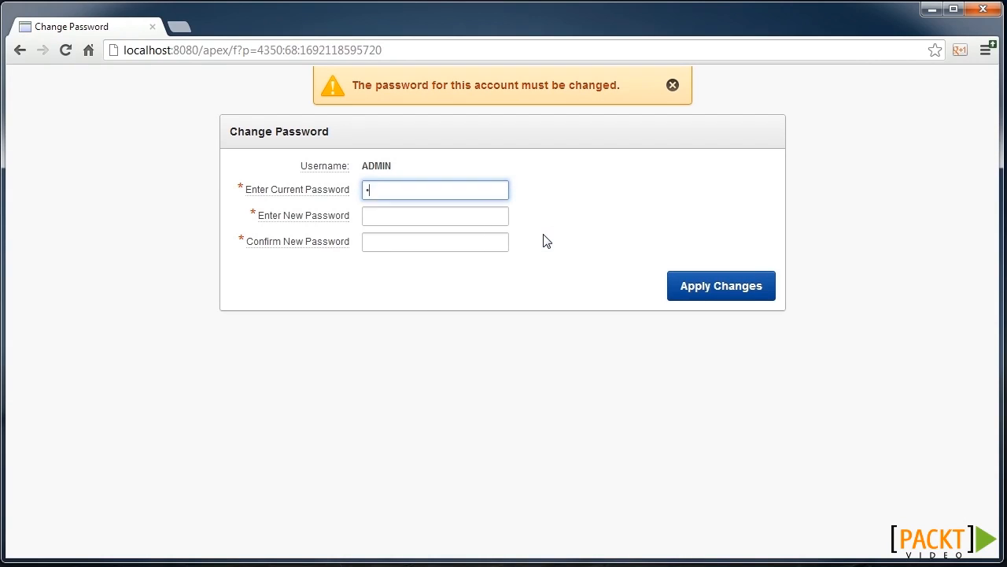
{"action": "type", "text": "•••••"}
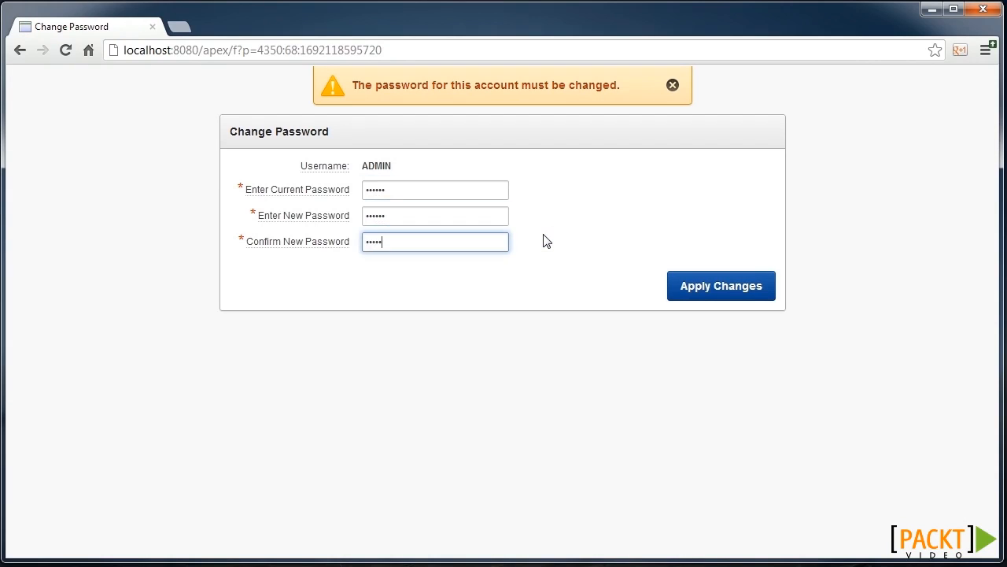
{"action": "left_click", "coordinate": [719, 285]}
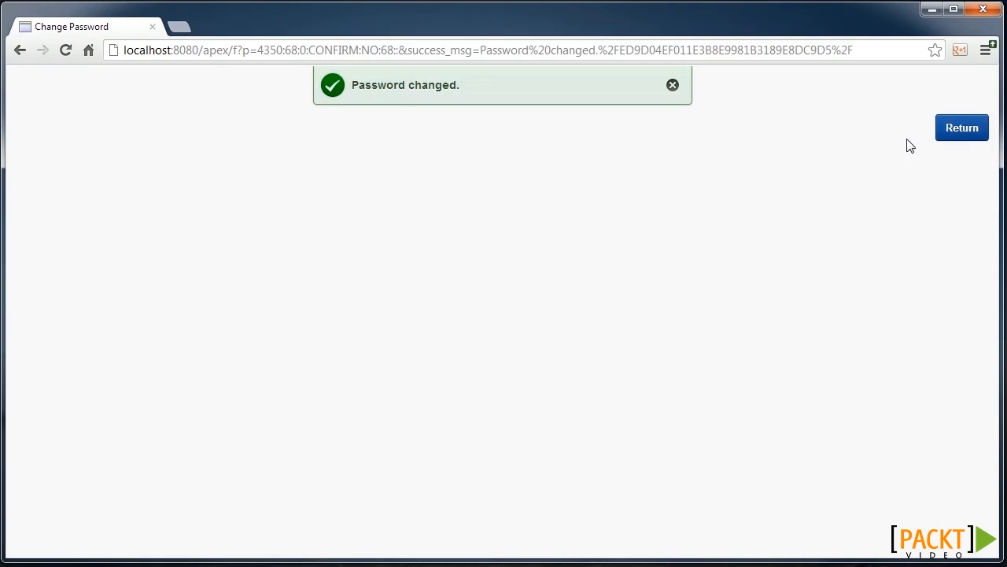
{"action": "left_click", "coordinate": [962, 127]}
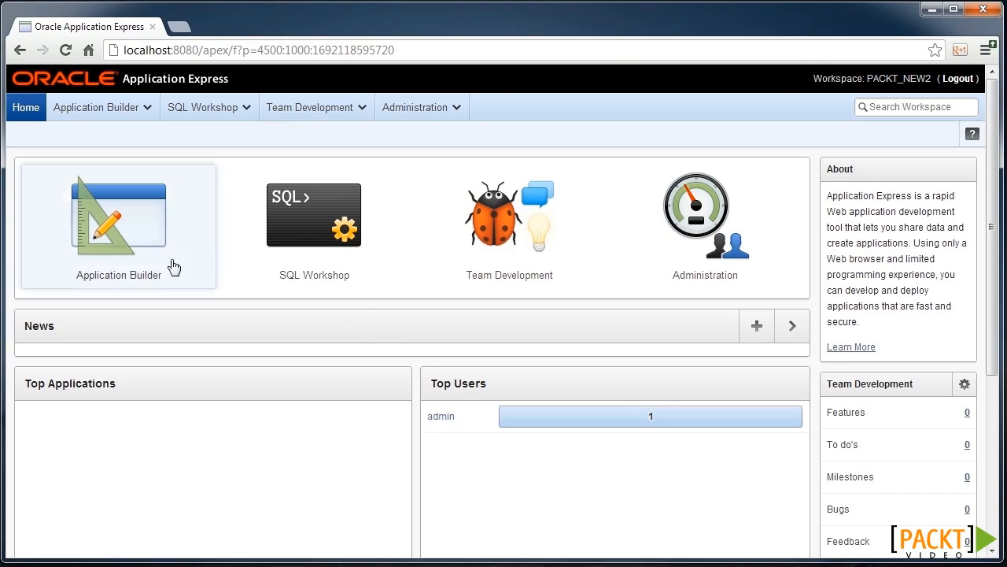
{"action": "mouse_move", "coordinate": [518, 230]}
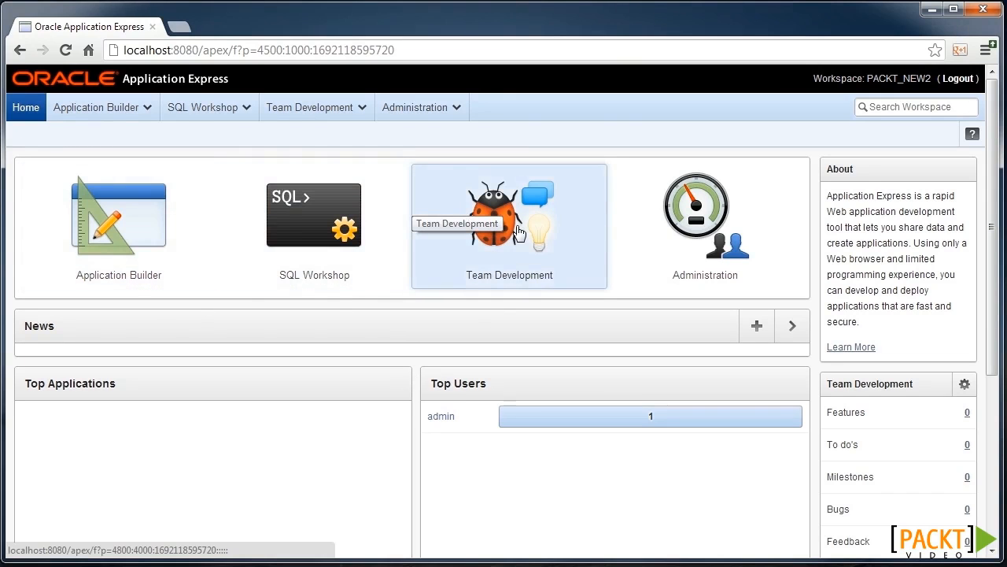
{"action": "mouse_move", "coordinate": [425, 250]}
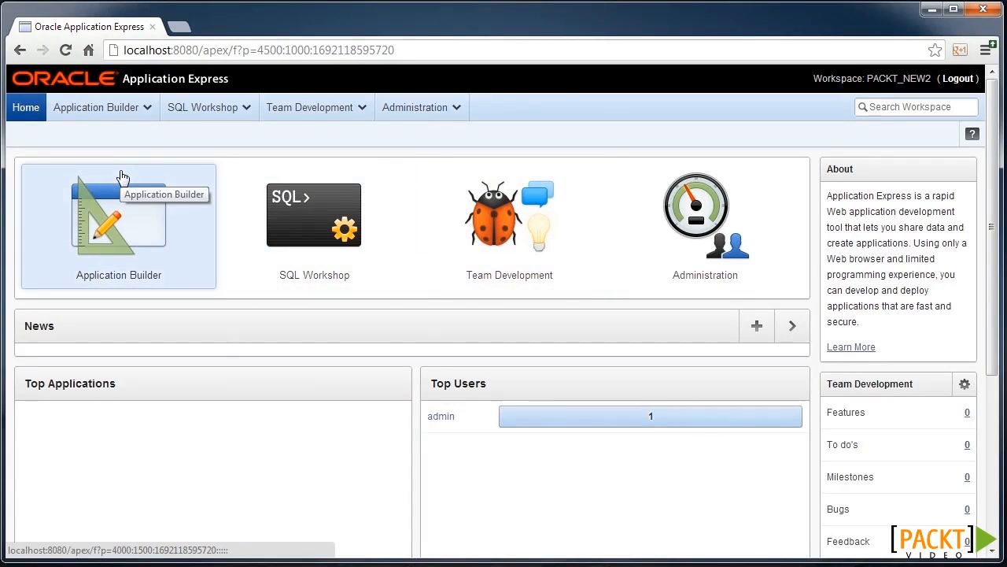
{"action": "mouse_move", "coordinate": [178, 140]}
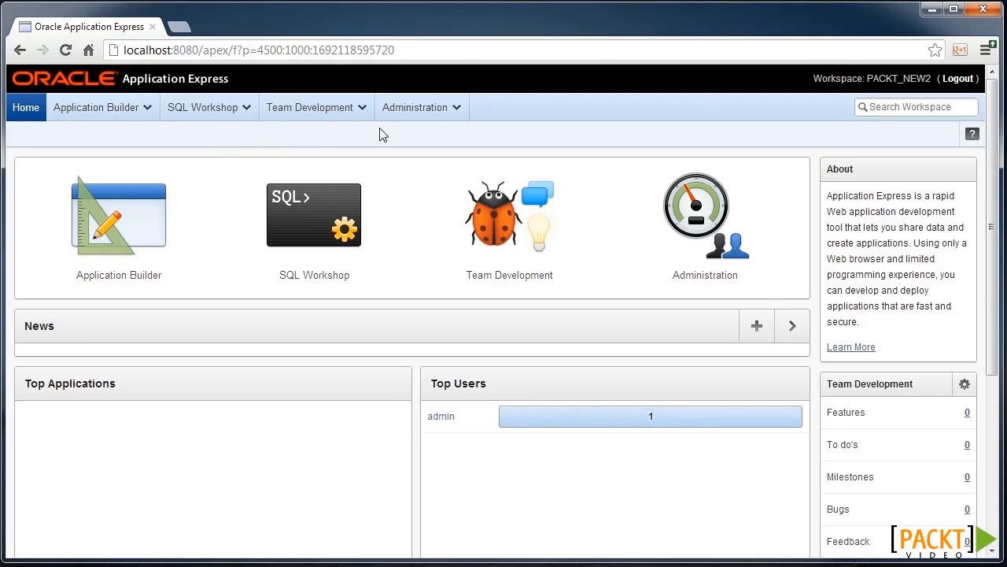
Open the workspace Administration tab.
{"action": "left_click", "coordinate": [421, 107]}
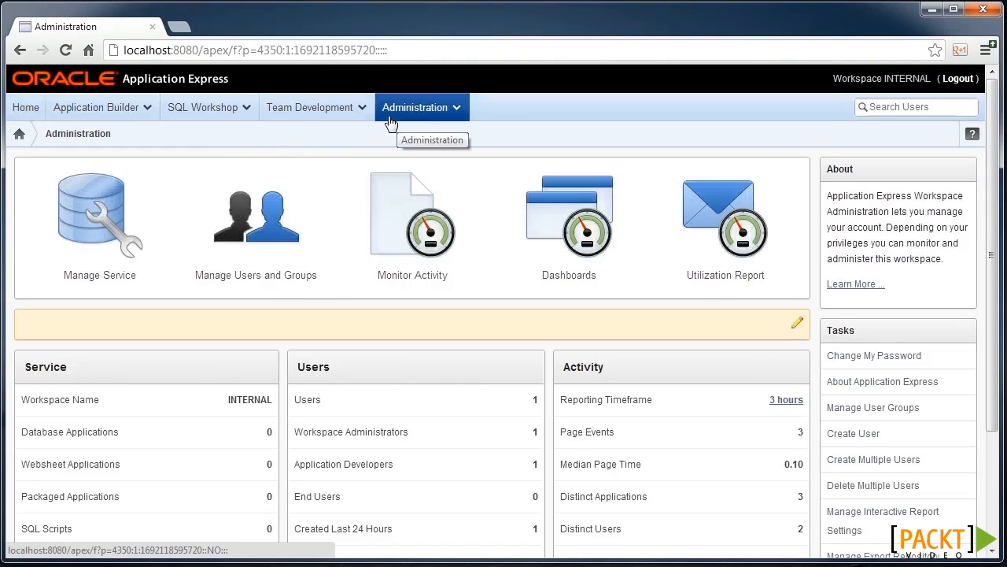
{"action": "mouse_move", "coordinate": [255, 225]}
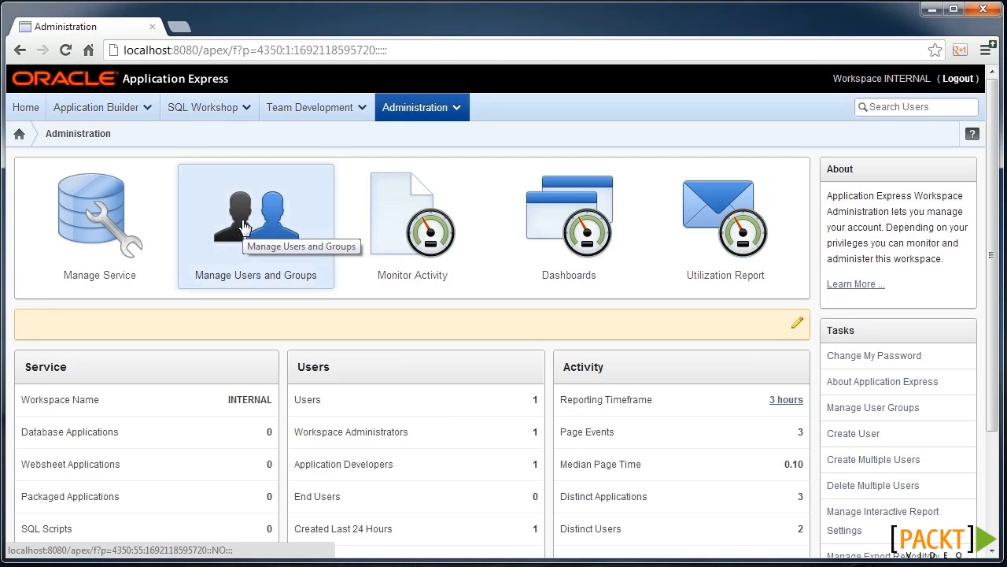
Go to Manage Users and Groups and open the Create User form.
{"action": "left_click", "coordinate": [255, 213]}
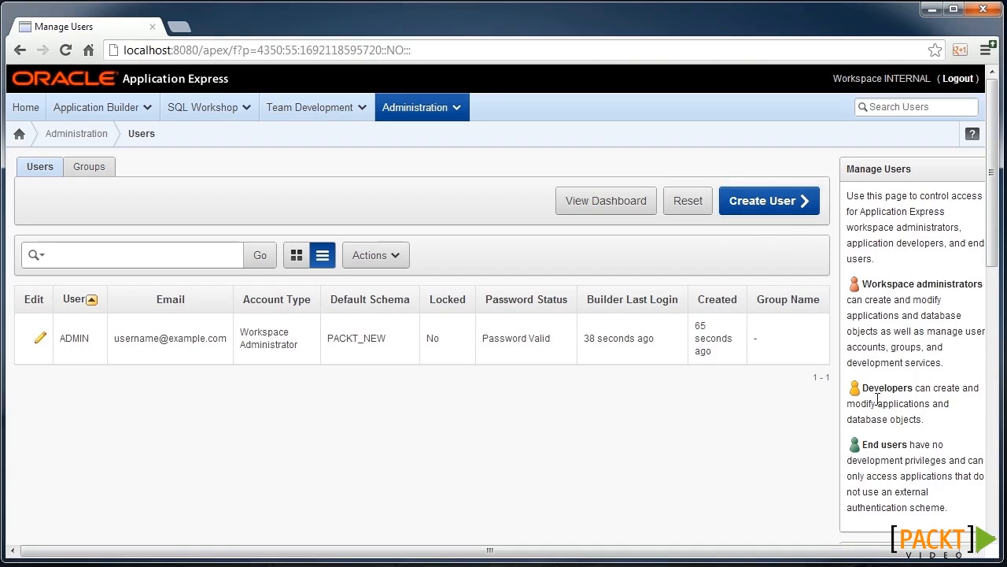
{"action": "left_click", "coordinate": [769, 201]}
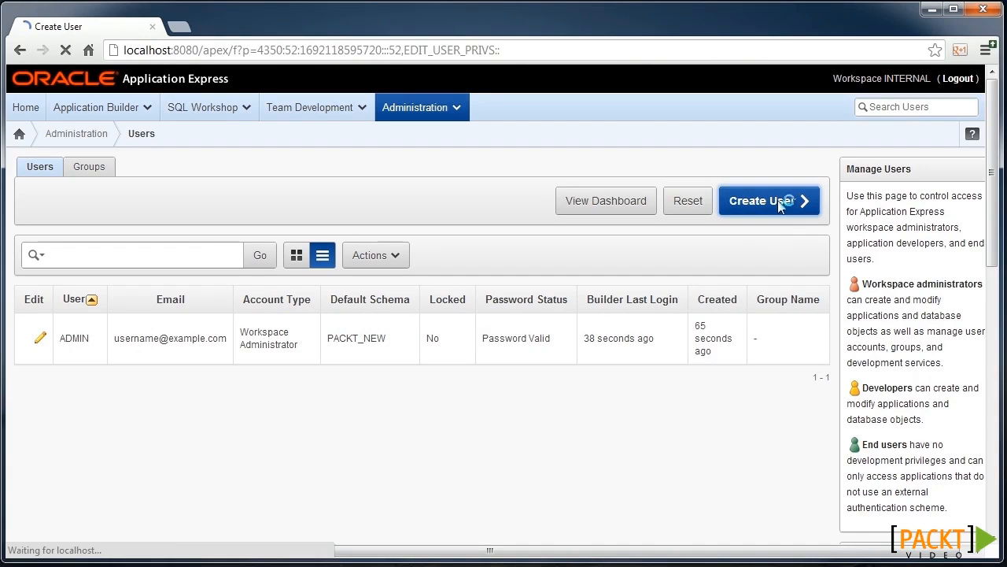
{"action": "left_click", "coordinate": [759, 200]}
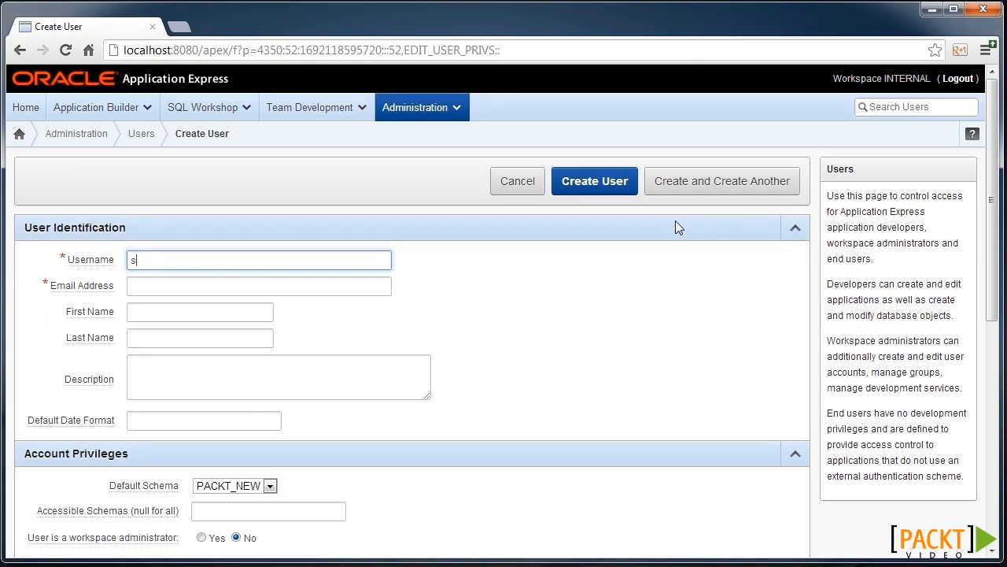
Create user scott with an email, developer rights and a confirmed password.
{"action": "type", "text": "cott"}
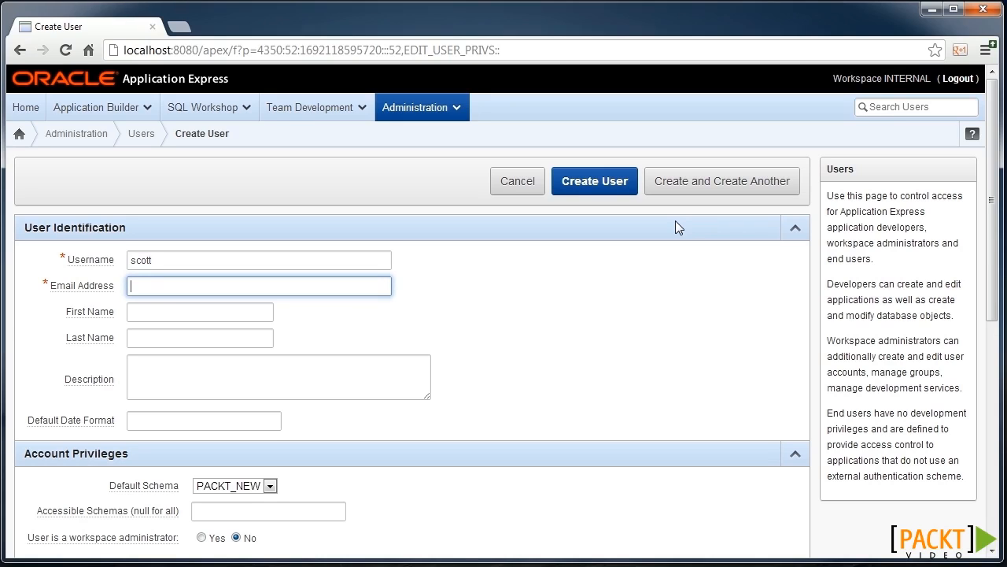
{"action": "type", "text": "username@example.com"}
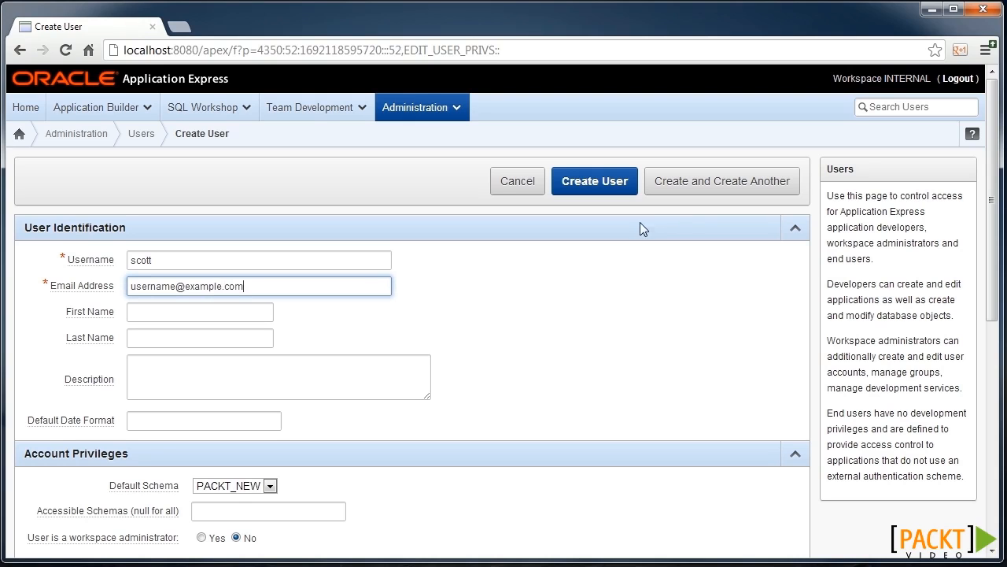
{"action": "scroll", "scroll_direction": "down", "scroll_amount": 3}
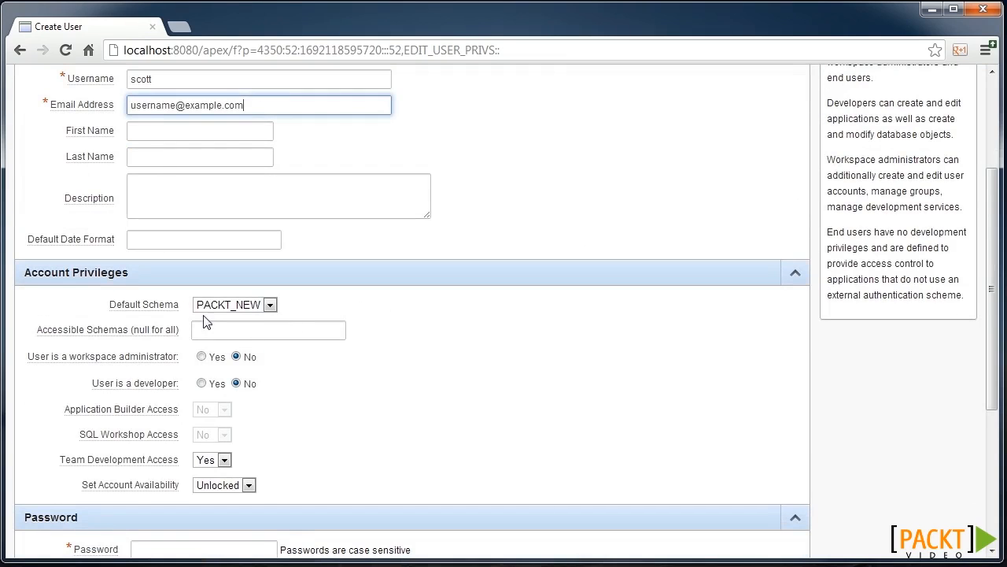
{"action": "mouse_move", "coordinate": [203, 380]}
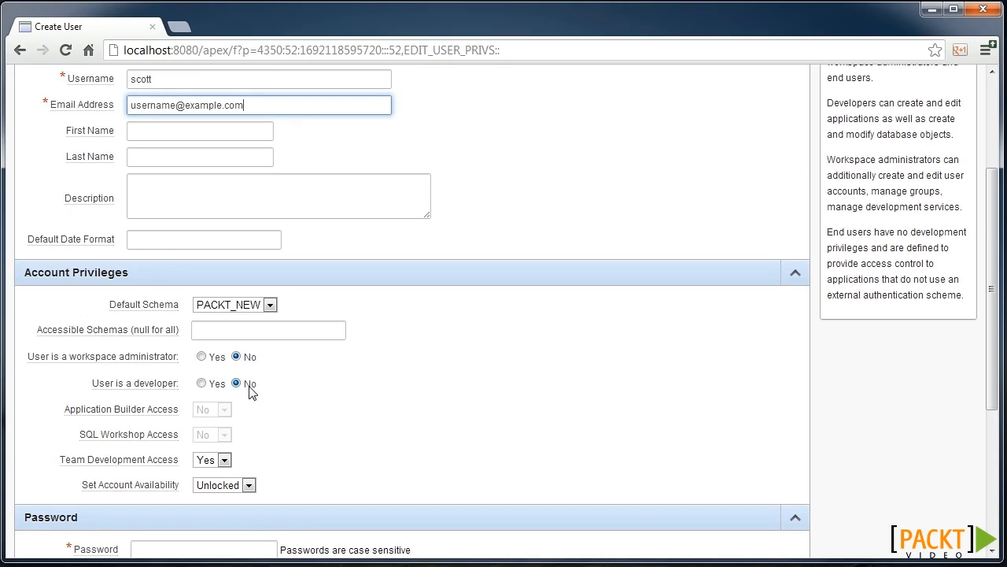
{"action": "left_click", "coordinate": [202, 383]}
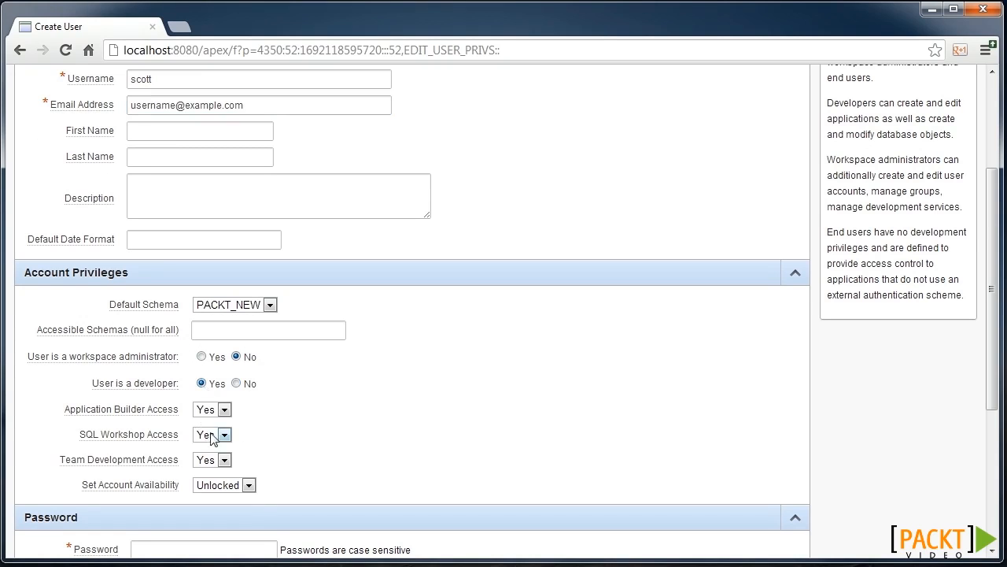
{"action": "scroll", "scroll_direction": "down", "scroll_amount": 3}
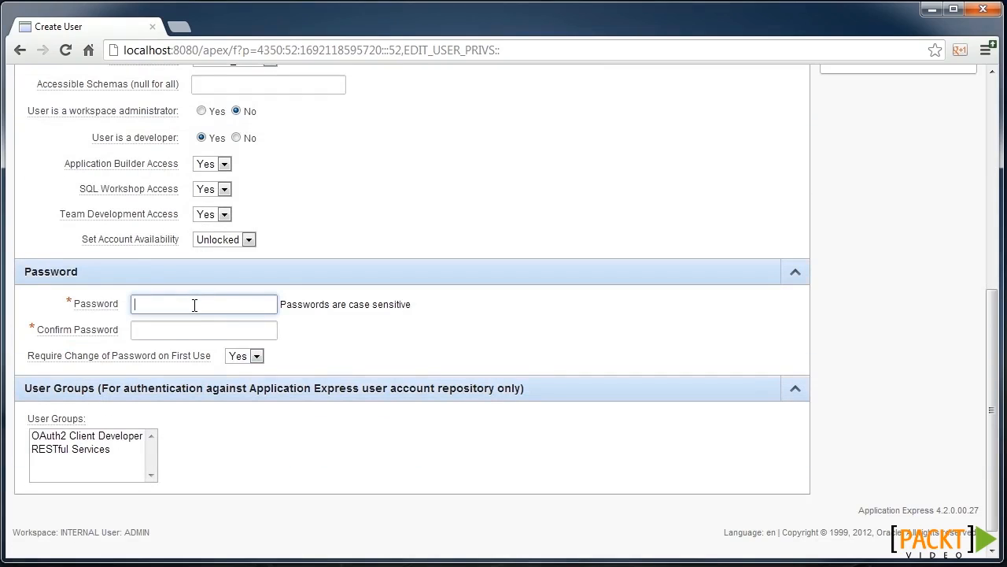
{"action": "type", "text": "•••••"}
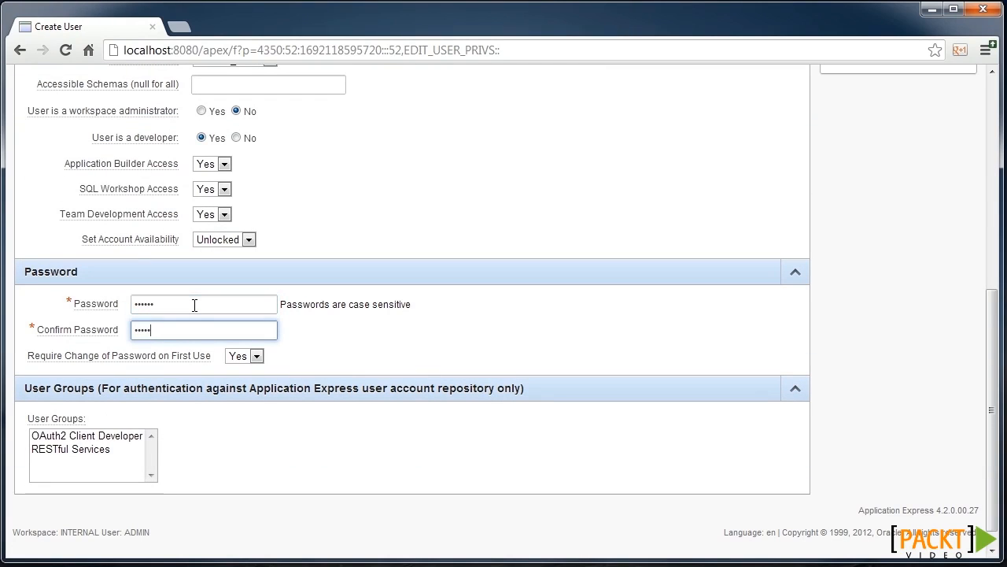
{"action": "type", "text": "•"}
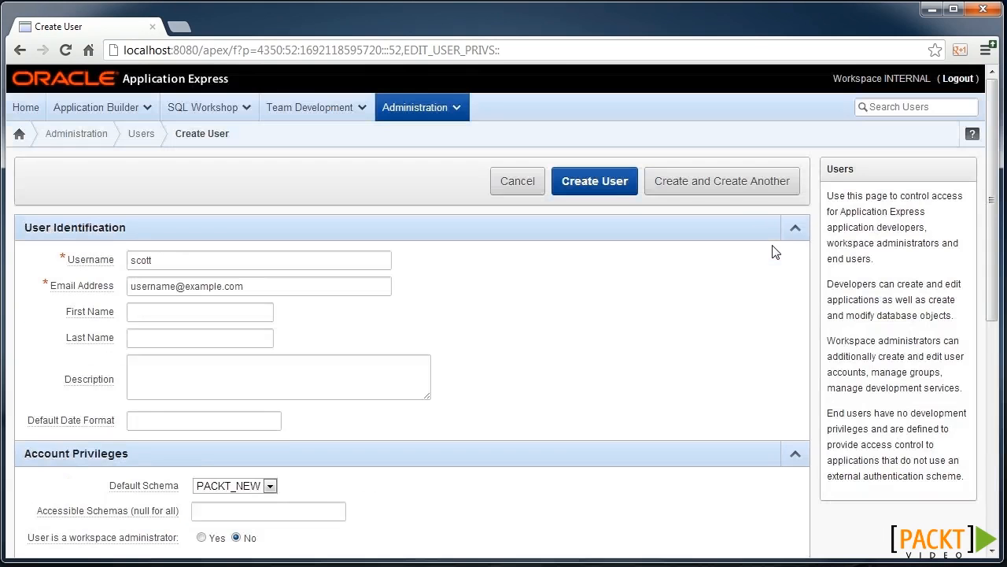
{"action": "left_click", "coordinate": [594, 181]}
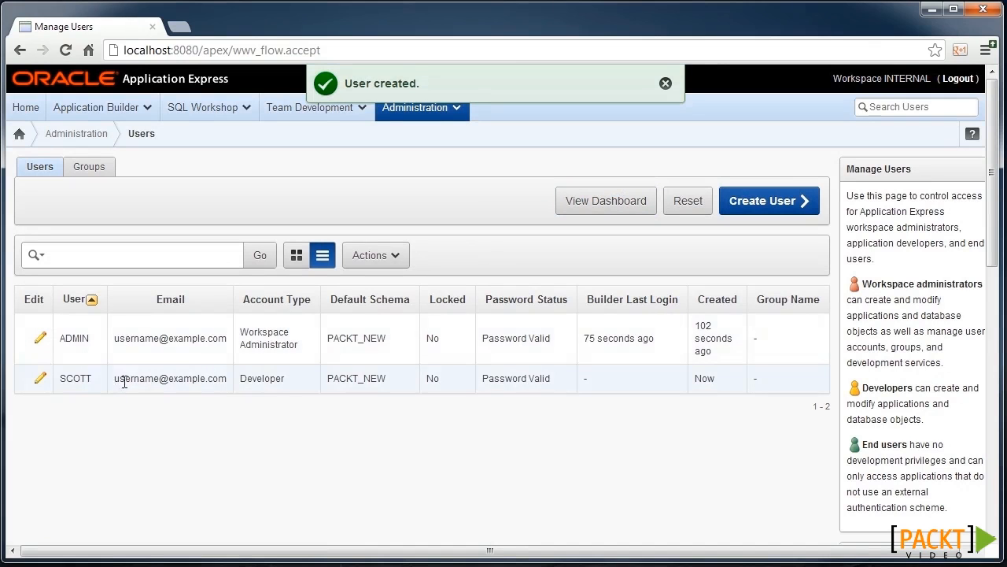
{"action": "mouse_move", "coordinate": [98, 107]}
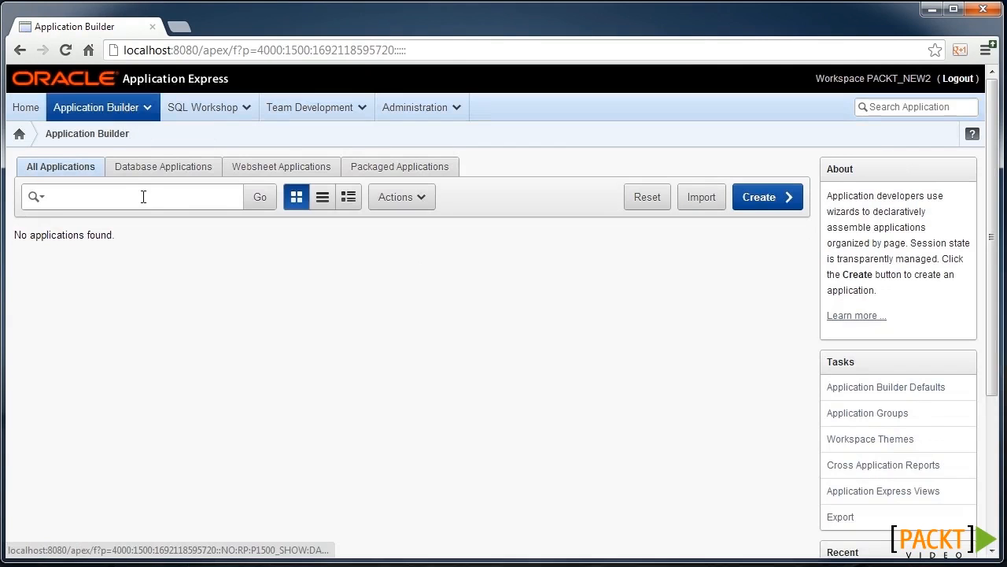
{"action": "mouse_move", "coordinate": [199, 278]}
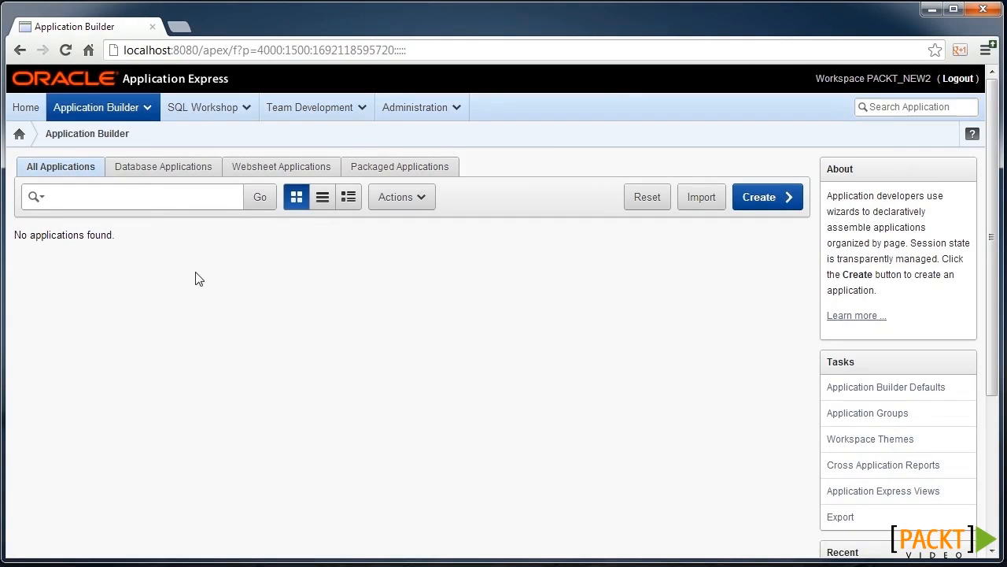
{"action": "mouse_move", "coordinate": [948, 148]}
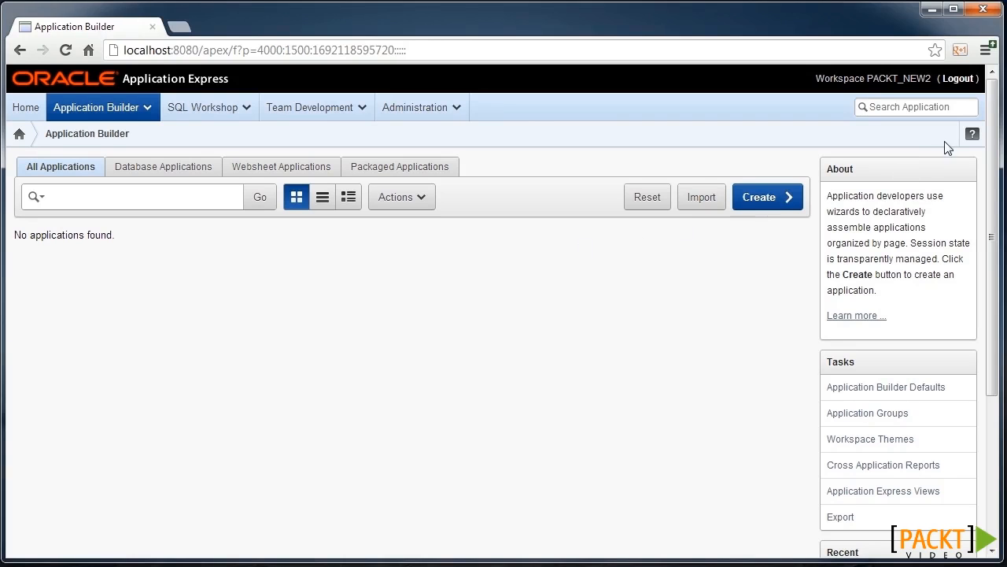
{"action": "mouse_move", "coordinate": [972, 133]}
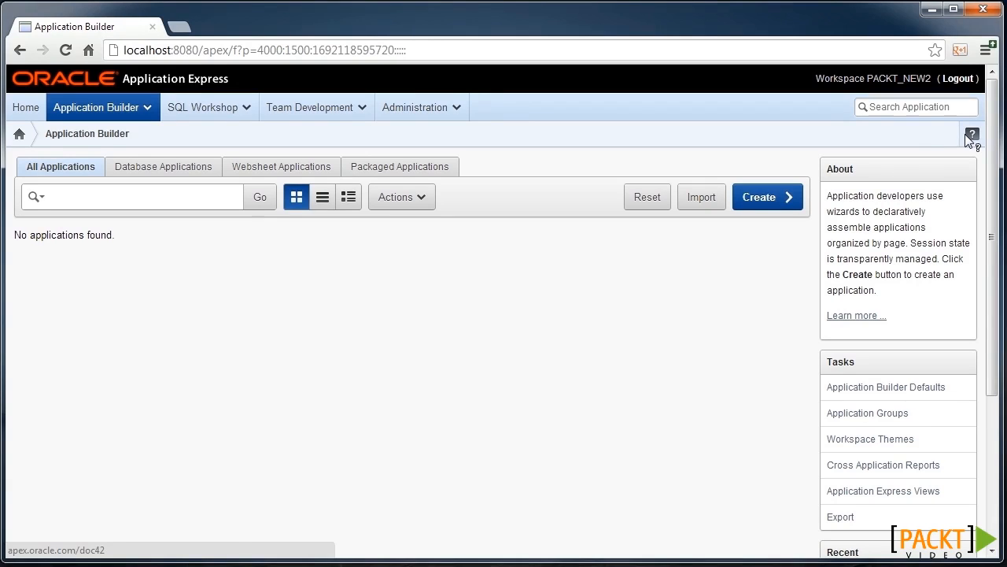